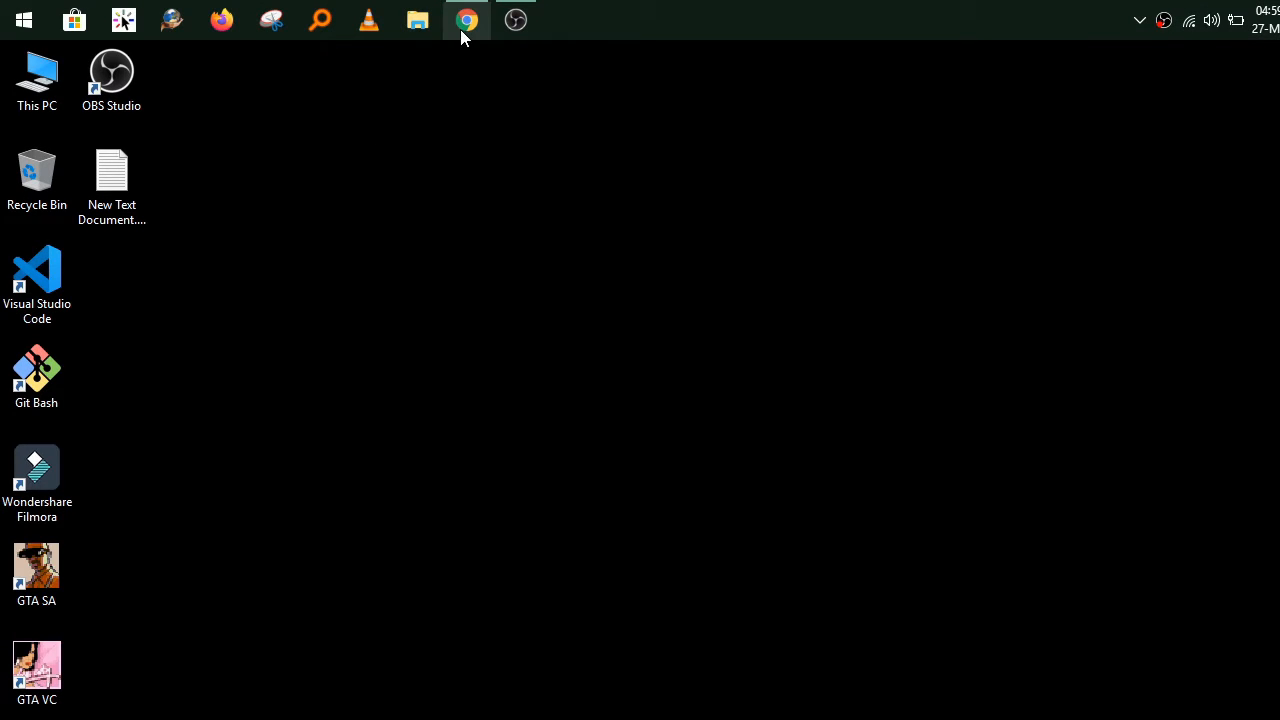
Open the 'ASI Loader for GTA San Andreas' page in a new tab and start its download.
{"action": "left_click", "coordinate": [466, 19]}
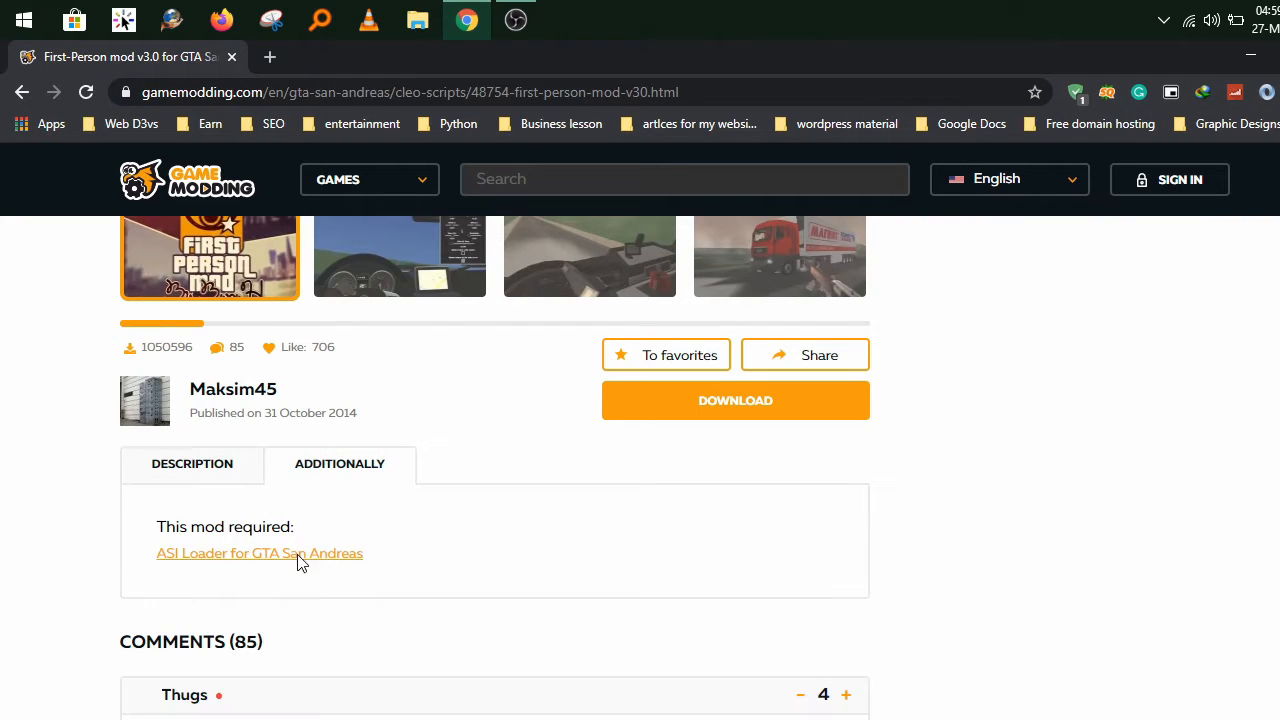
{"action": "right_click", "coordinate": [259, 553]}
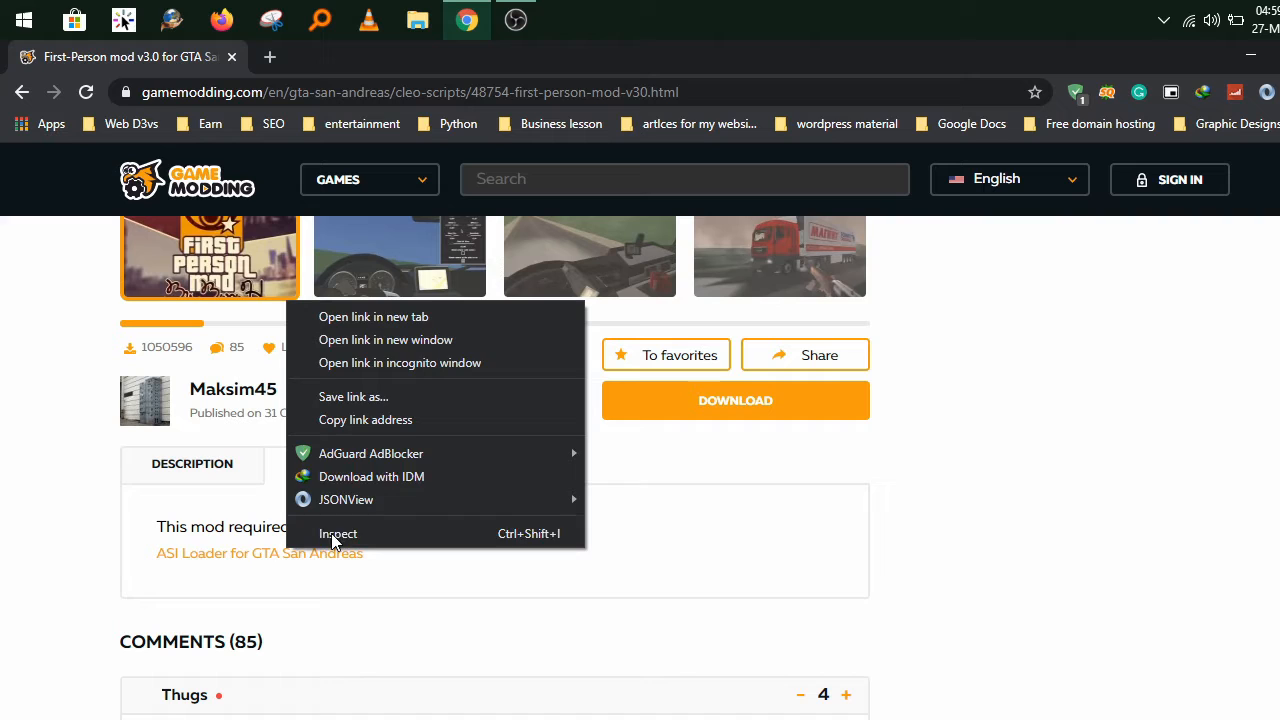
{"action": "left_click", "coordinate": [373, 316]}
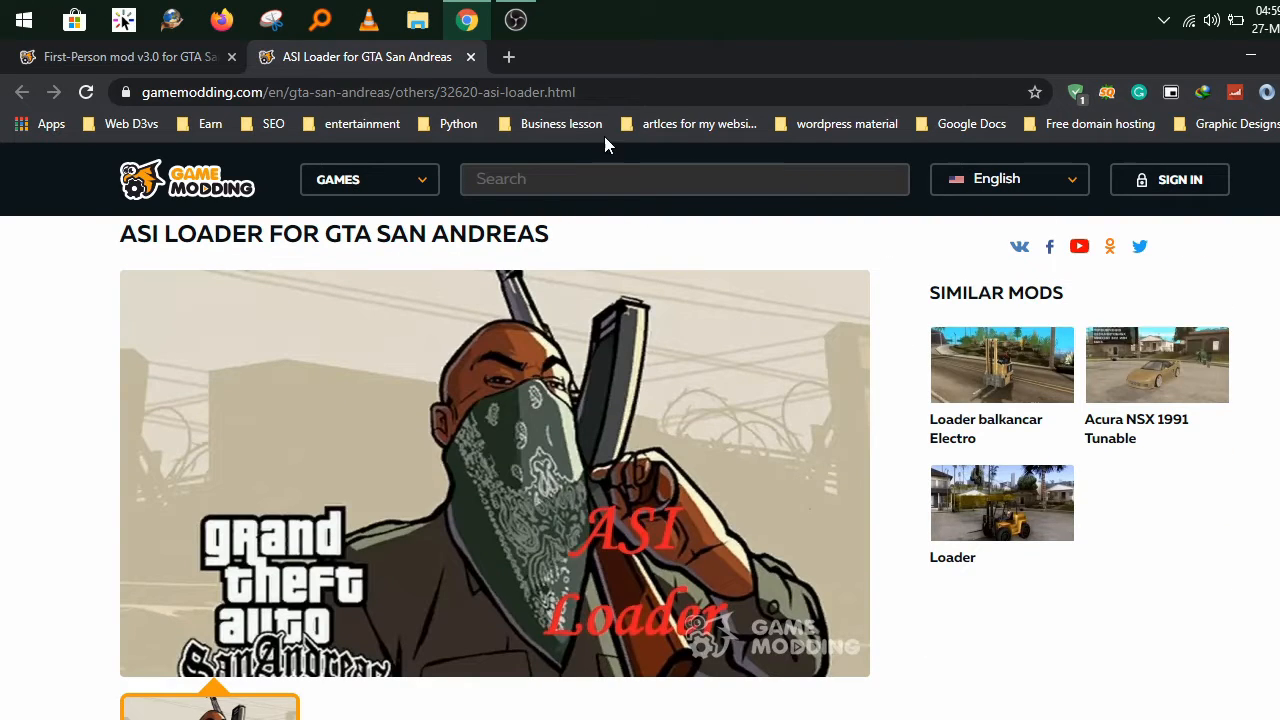
{"action": "scroll", "scroll_direction": "down", "scroll_amount": 3}
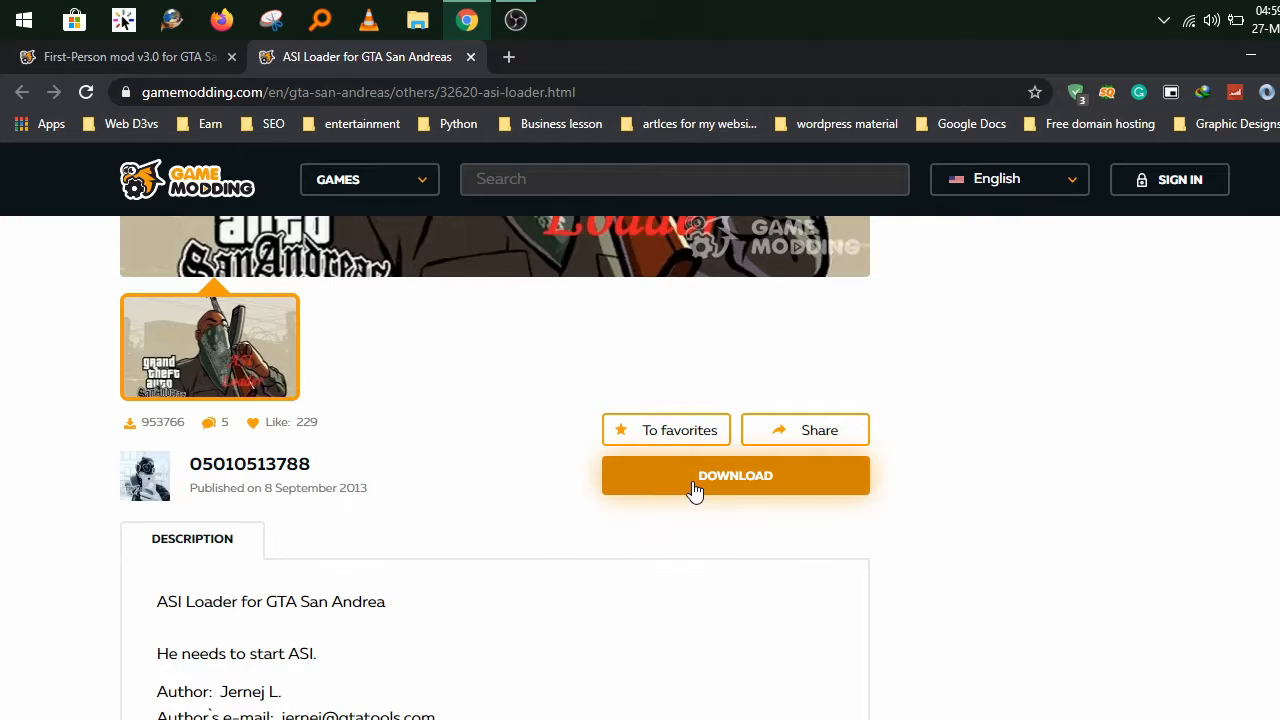
{"action": "left_click", "coordinate": [735, 475]}
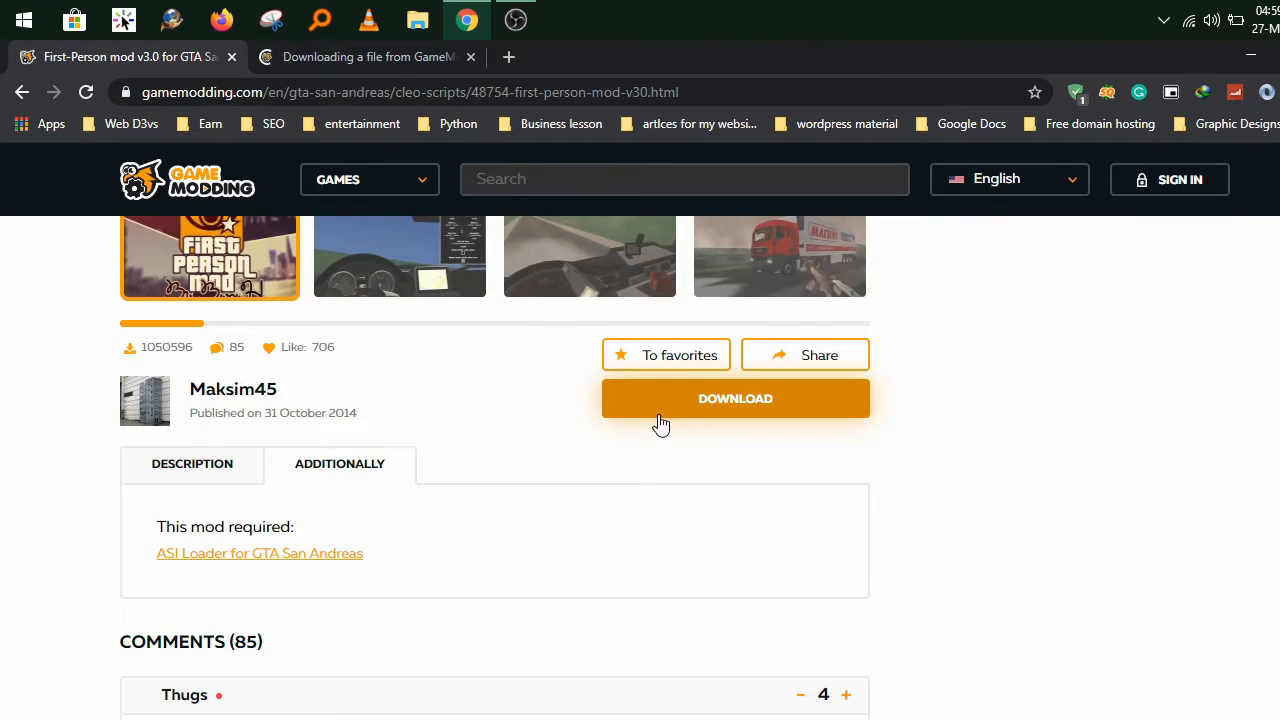
Save the ASI Loader zip to G:\Rockstar Games and close the completion notice.
{"action": "left_click", "coordinate": [735, 398]}
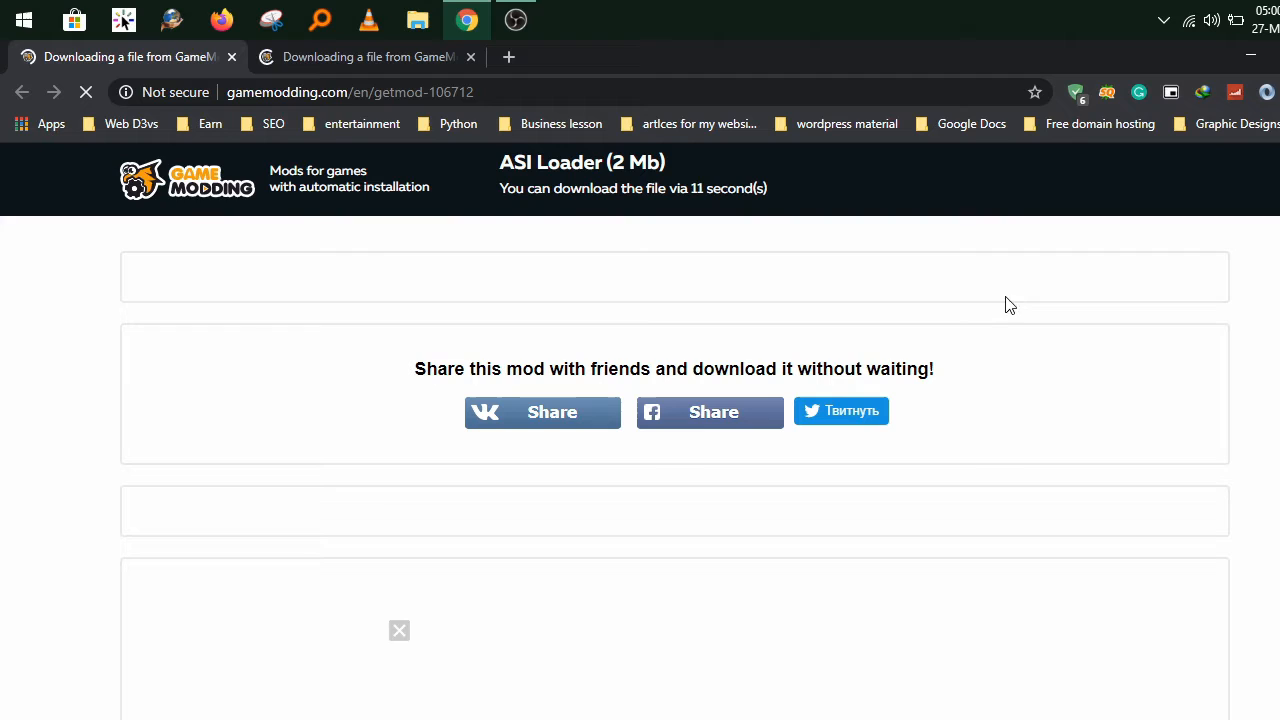
{"action": "left_click", "coordinate": [367, 56]}
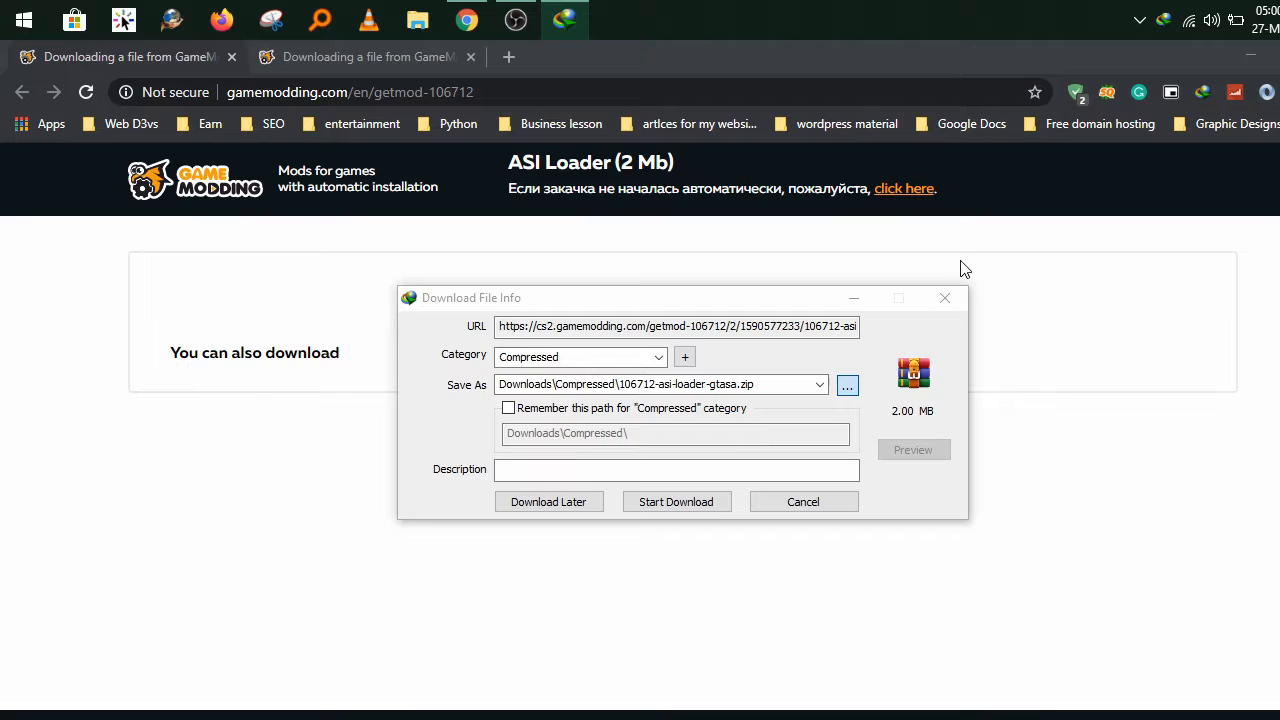
{"action": "left_click", "coordinate": [847, 385]}
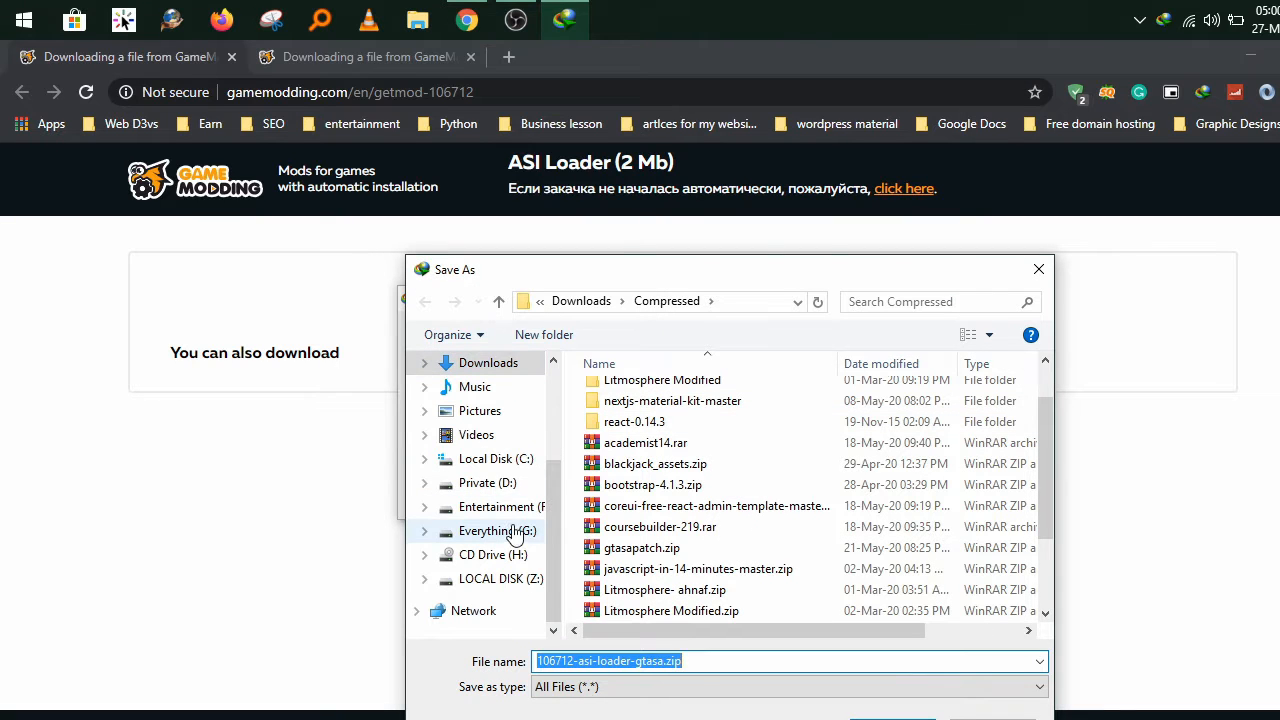
{"action": "left_click", "coordinate": [497, 531]}
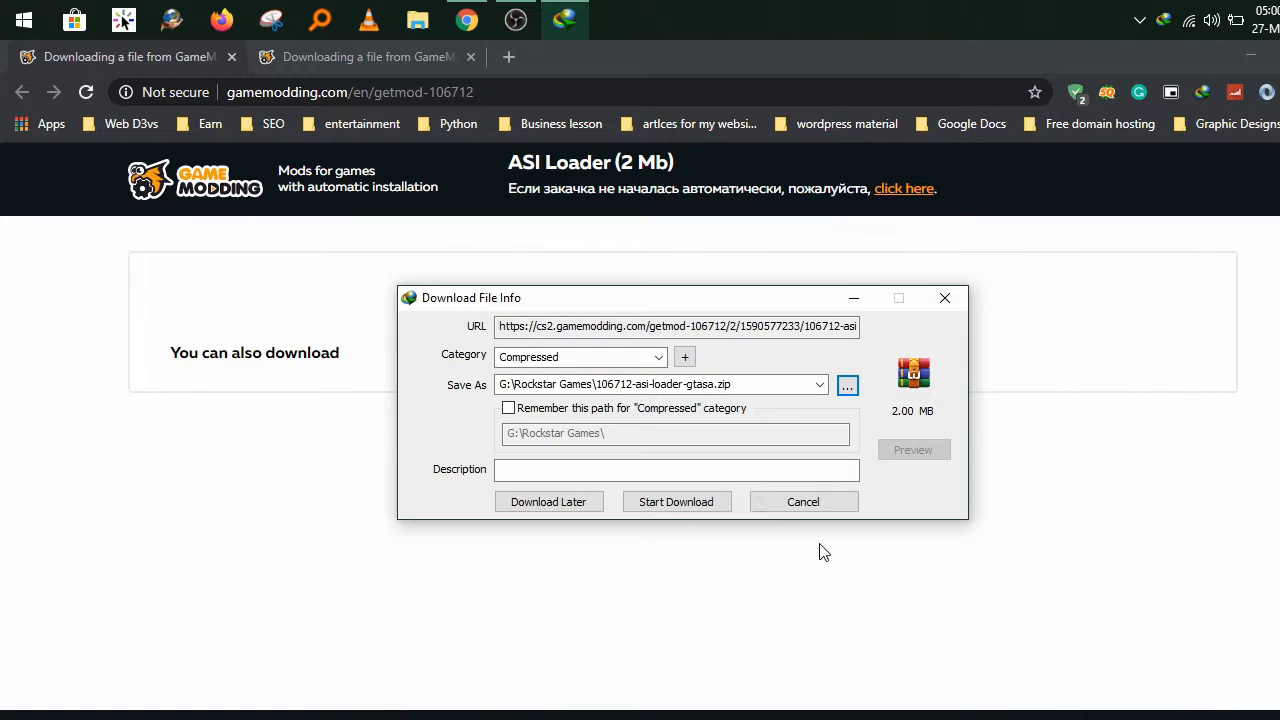
{"action": "left_click", "coordinate": [676, 501]}
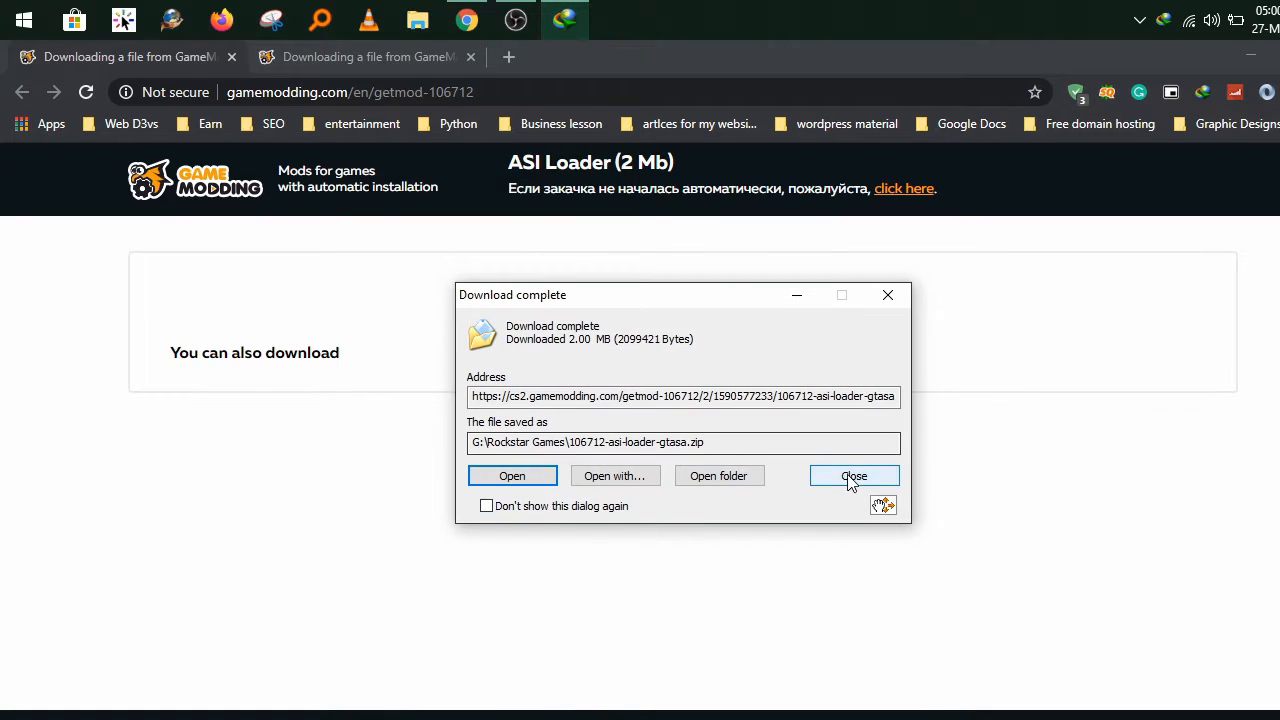
{"action": "left_click", "coordinate": [853, 475]}
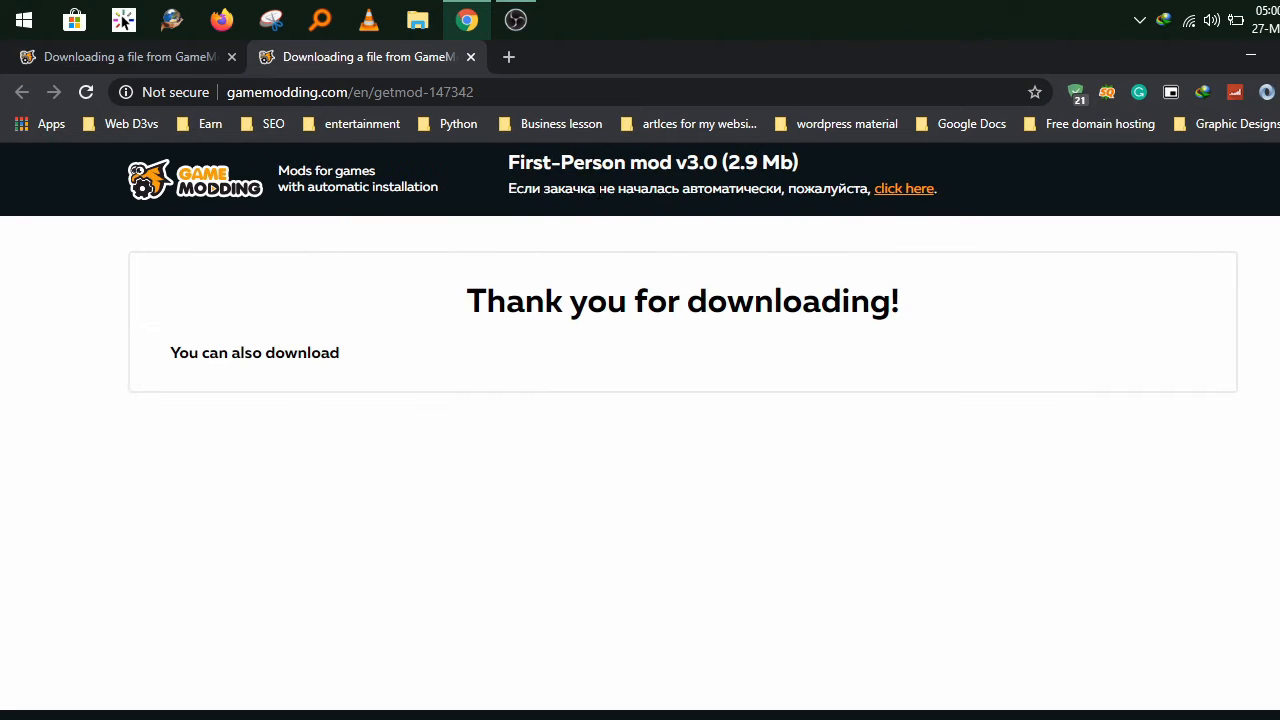
Save the First-Person mod v3.0 zip to G:\Rockstar Games, then open that folder.
{"action": "left_click", "coordinate": [904, 188]}
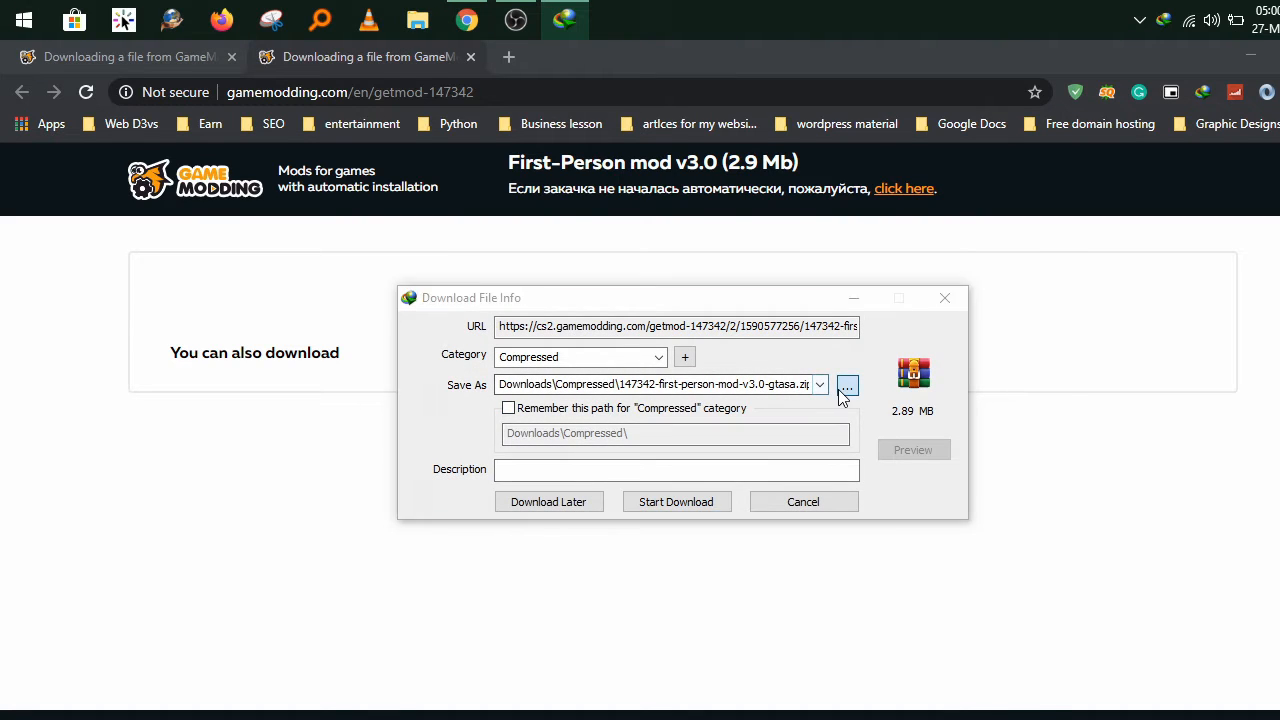
{"action": "left_click", "coordinate": [846, 384]}
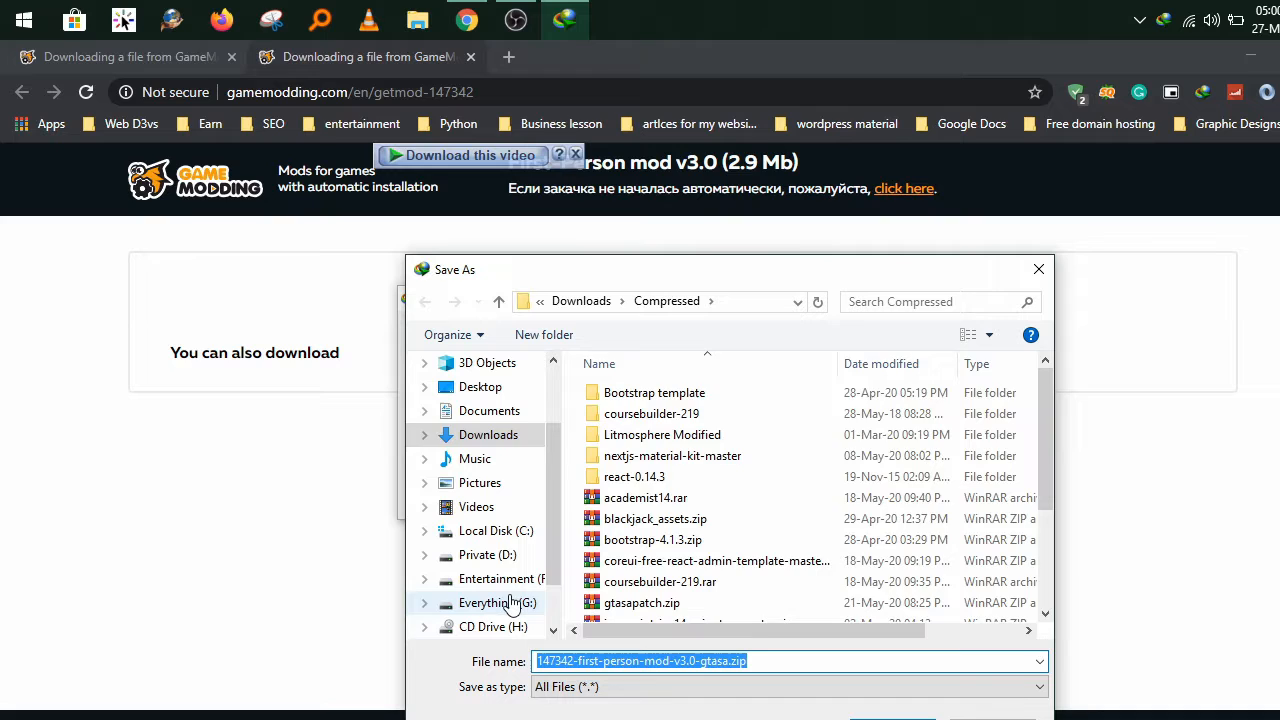
{"action": "left_click", "coordinate": [497, 602]}
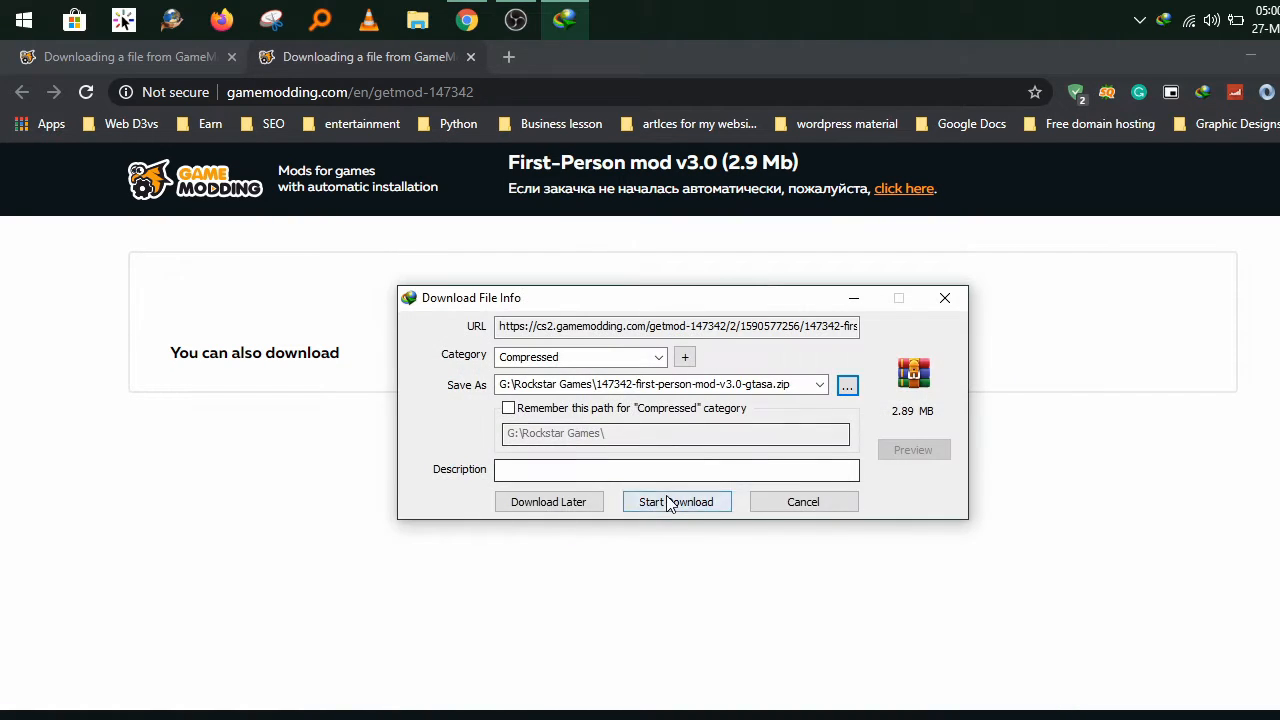
{"action": "left_click", "coordinate": [677, 501]}
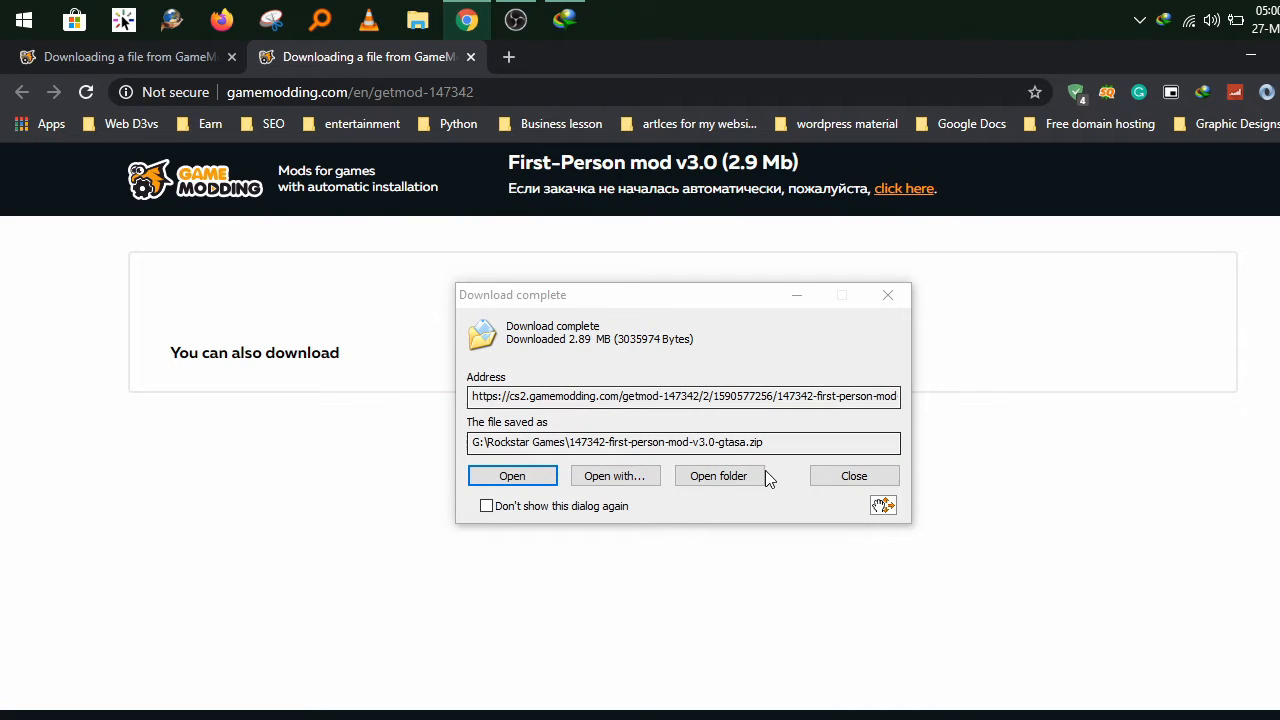
{"action": "left_click", "coordinate": [718, 475]}
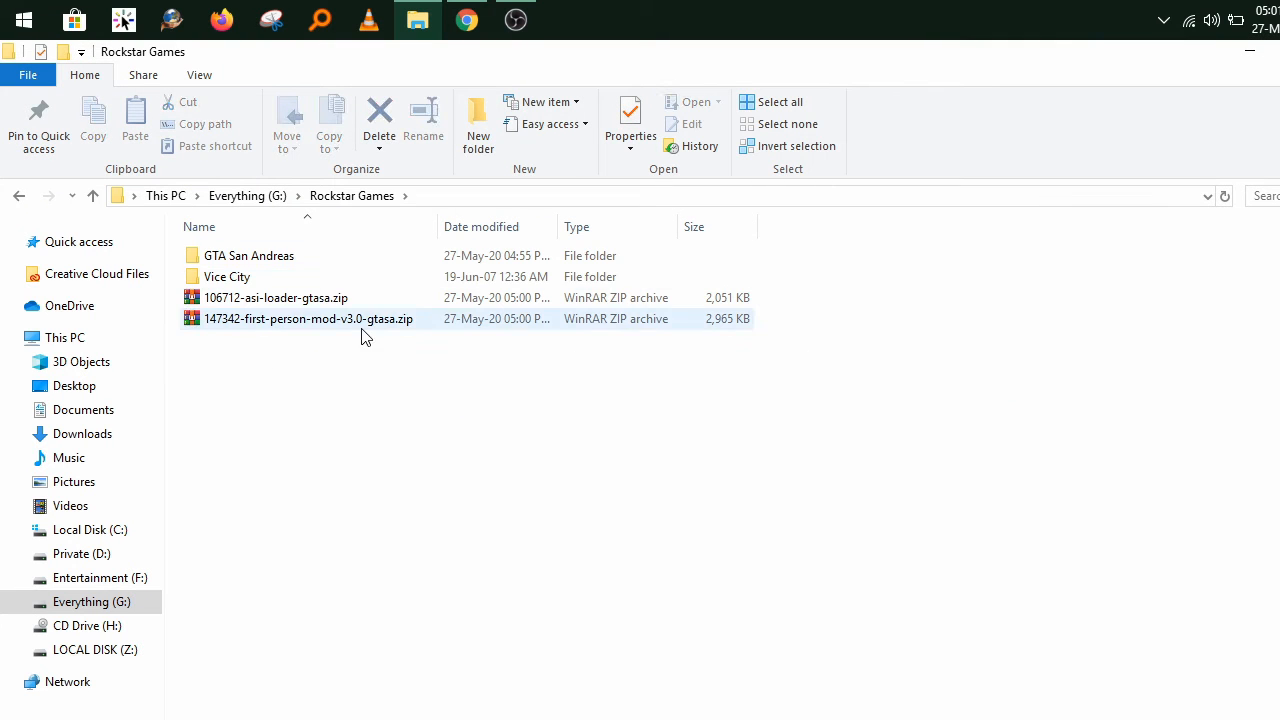
Run the ASI Loader installer from its zip, keeping the GTA San Andreas path and declining Avast.
{"action": "left_click", "coordinate": [276, 297]}
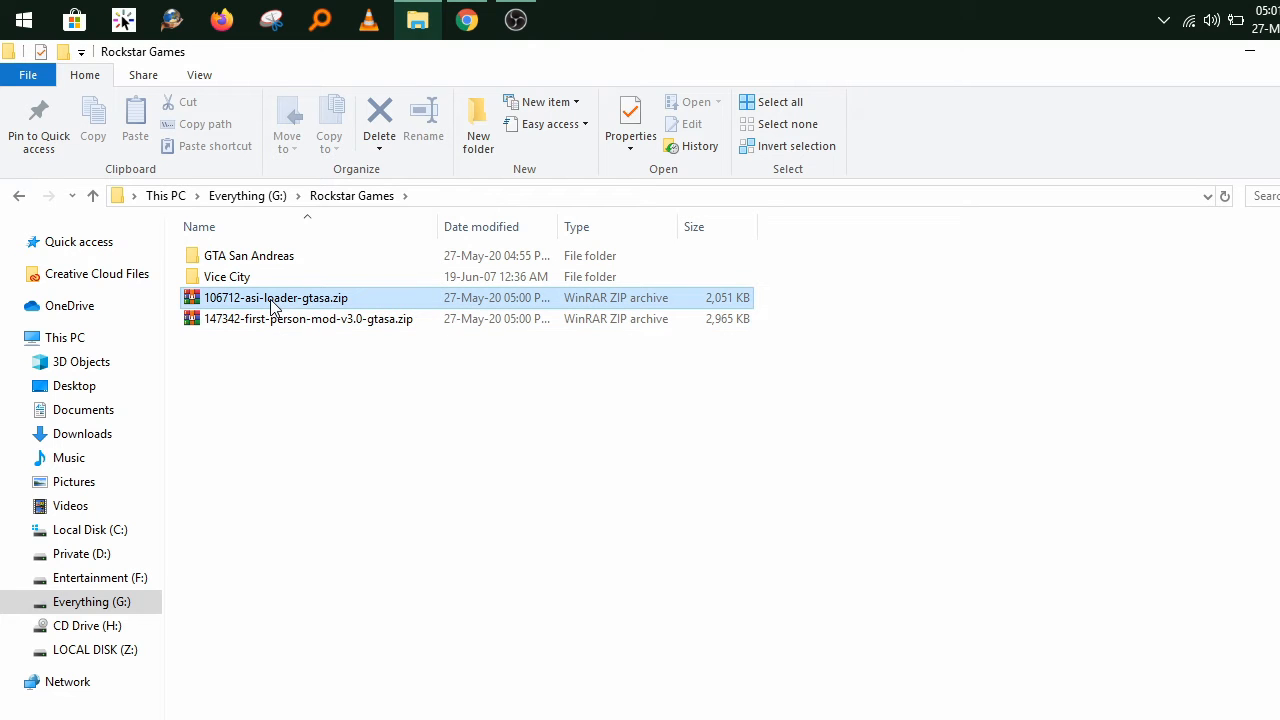
{"action": "double_click", "coordinate": [276, 297]}
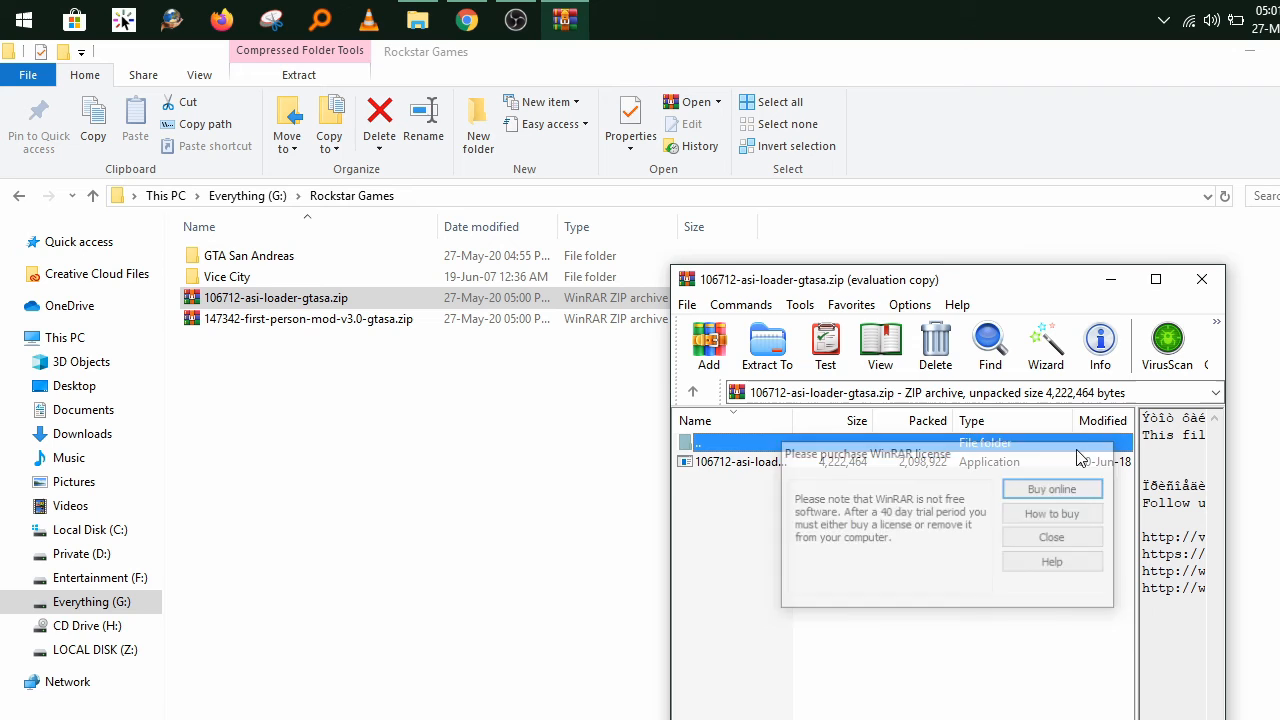
{"action": "left_click", "coordinate": [1051, 537]}
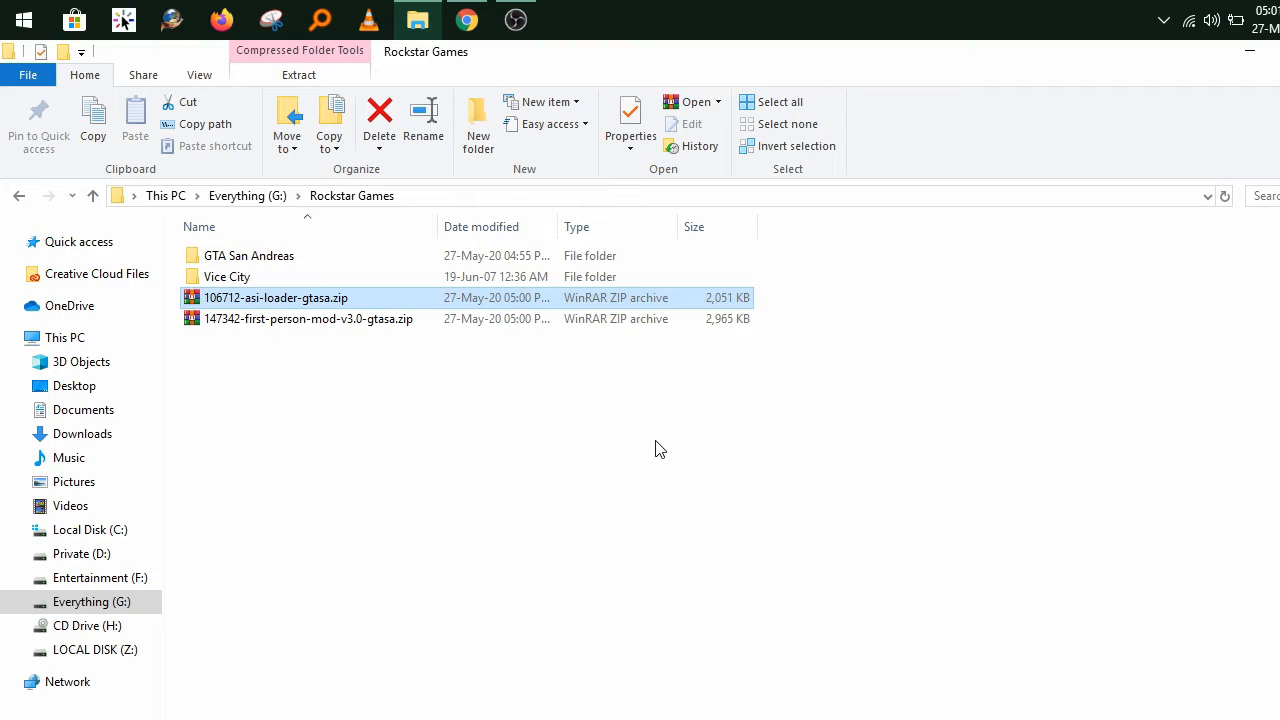
{"action": "double_click", "coordinate": [276, 297]}
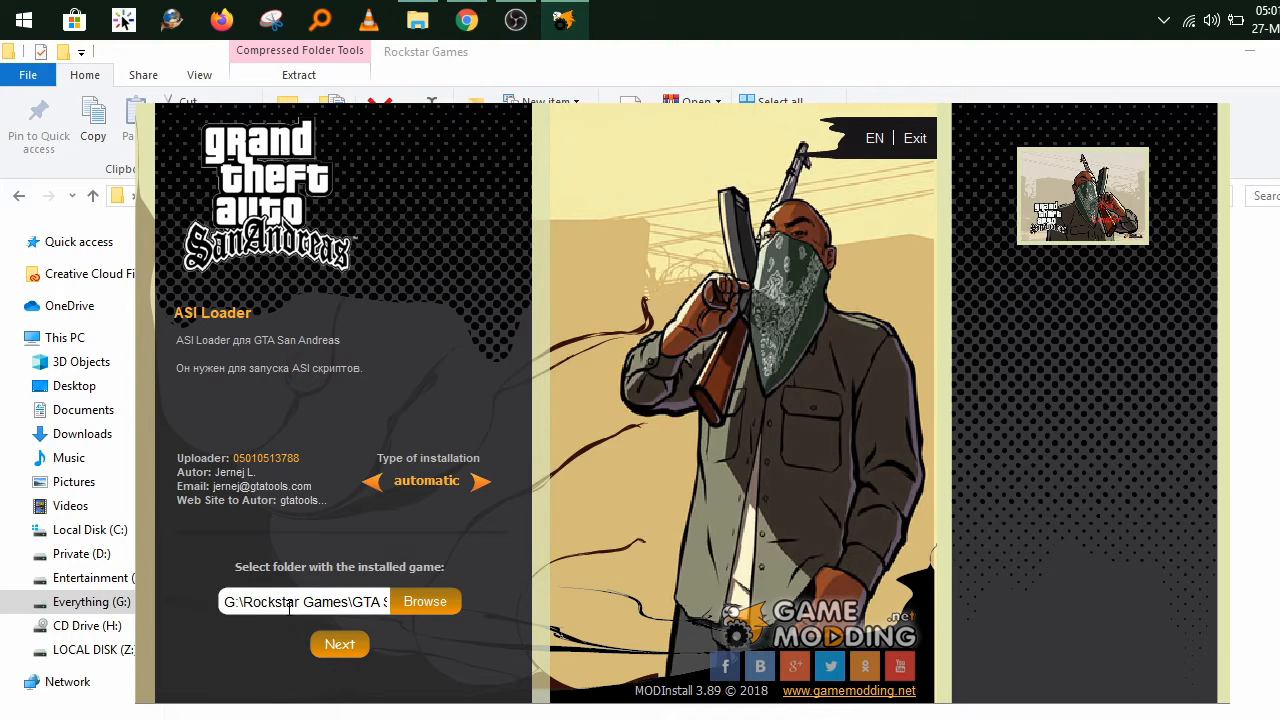
{"action": "left_click", "coordinate": [339, 643]}
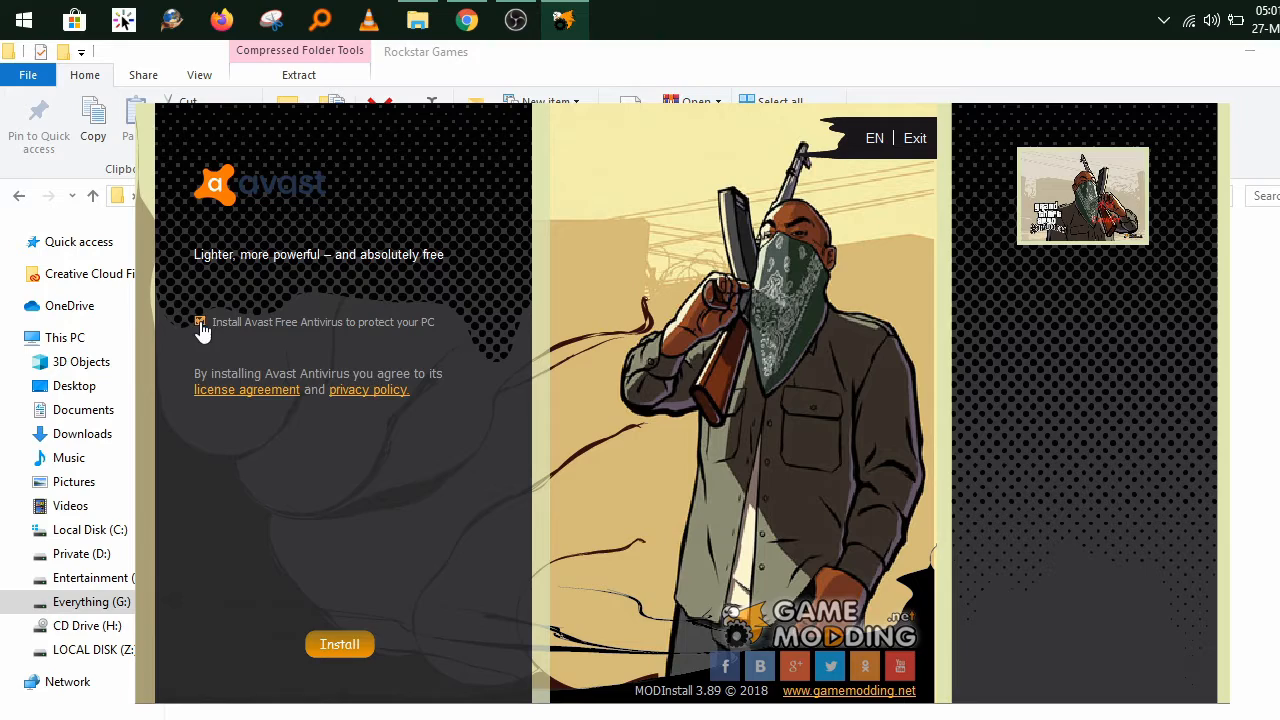
{"action": "left_click", "coordinate": [339, 644]}
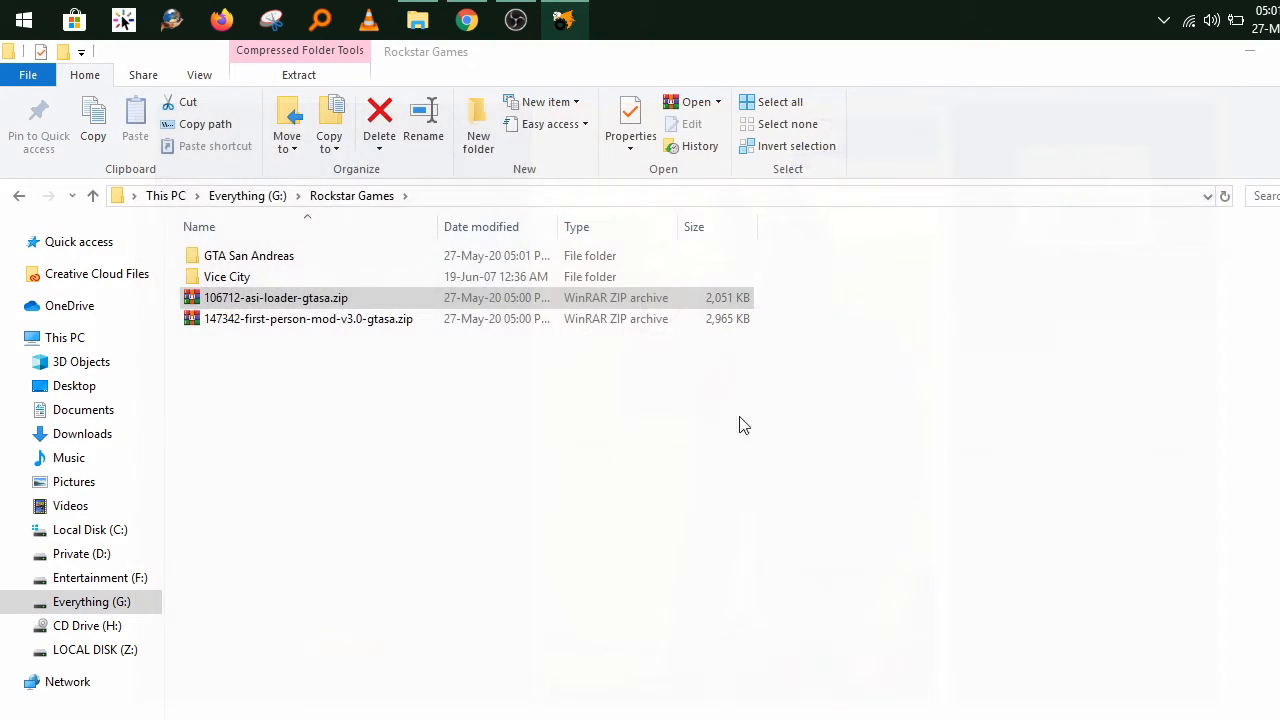
{"action": "double_click", "coordinate": [248, 255]}
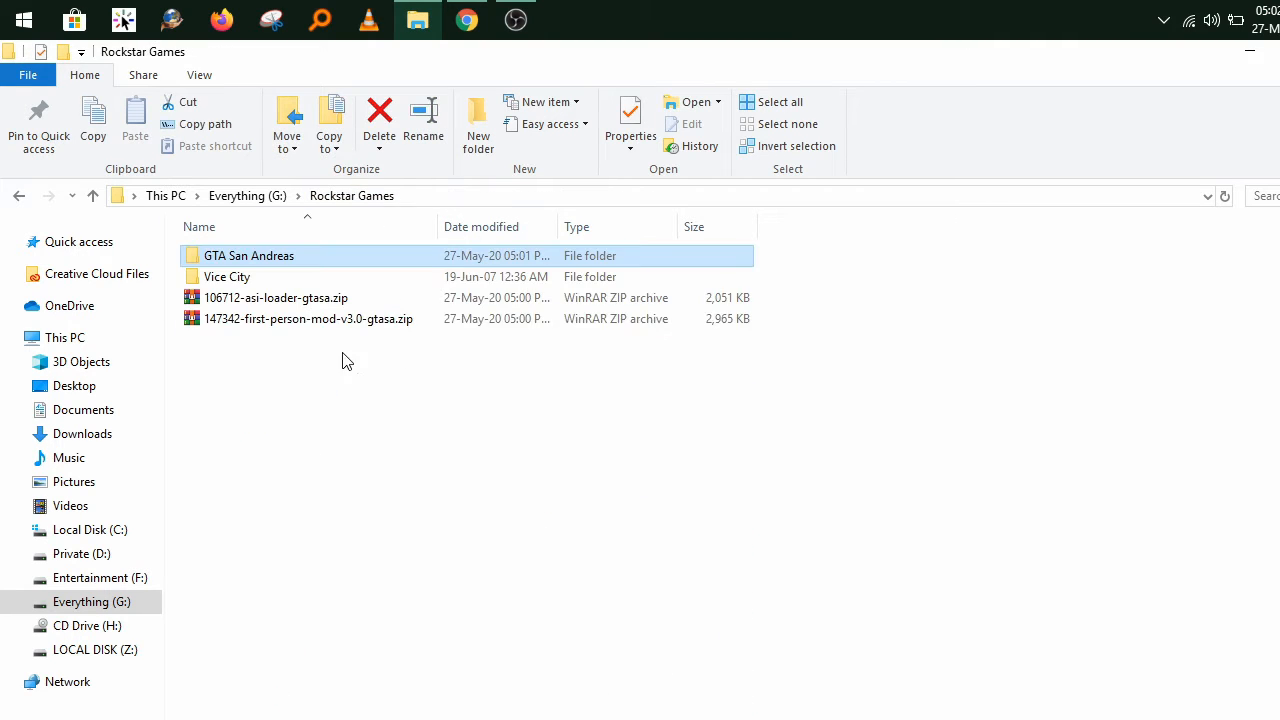
Run the First-Person mod installer from its archive, declining Avast, and install it.
{"action": "double_click", "coordinate": [308, 318]}
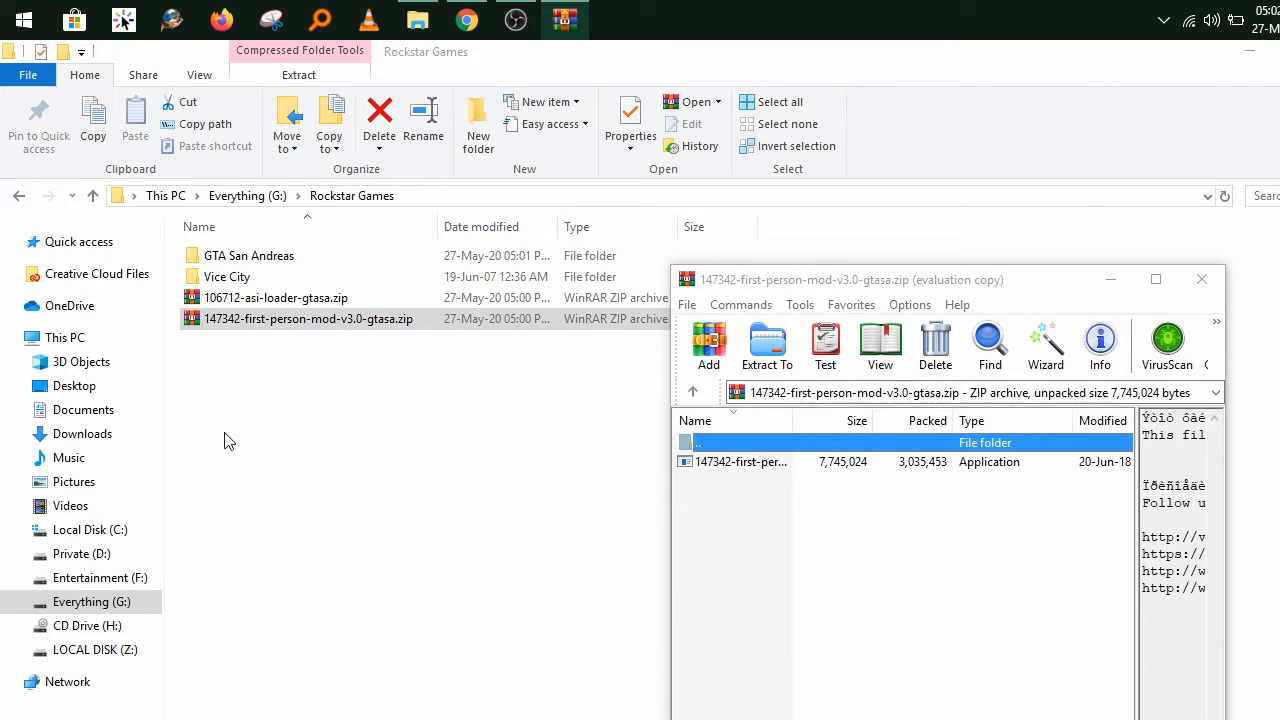
{"action": "left_click", "coordinate": [740, 461]}
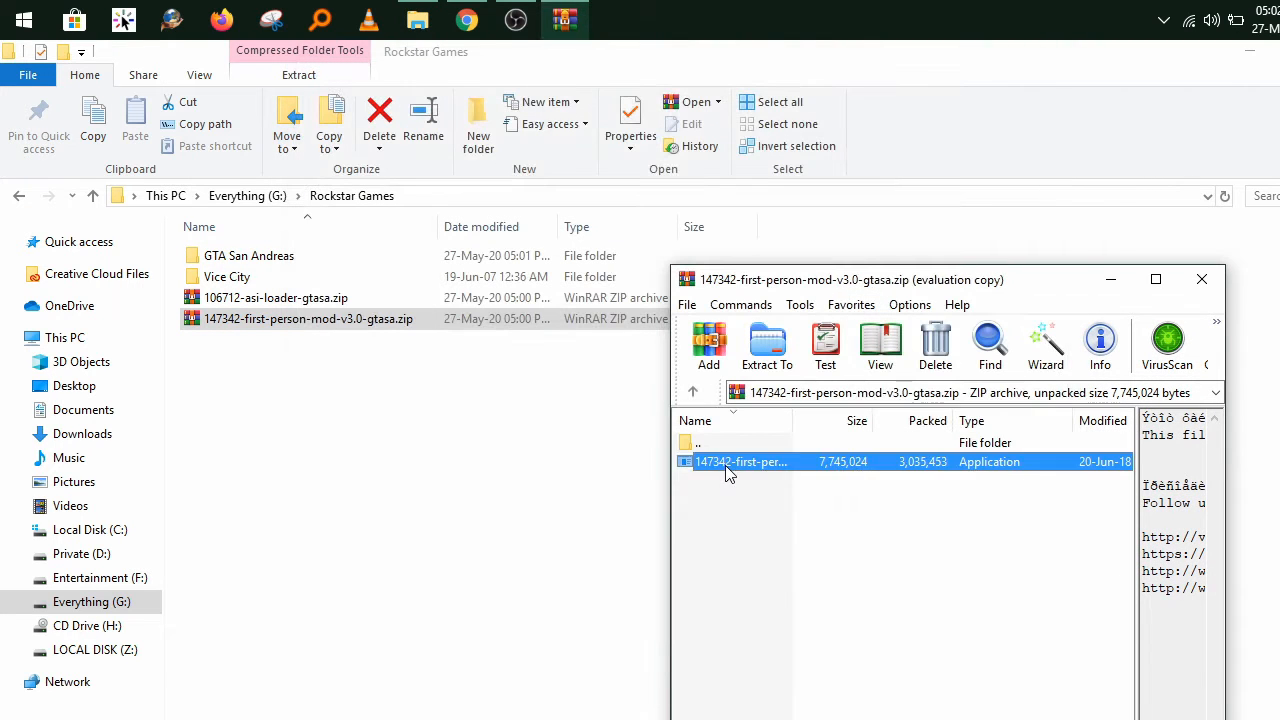
{"action": "left_click", "coordinate": [1201, 279]}
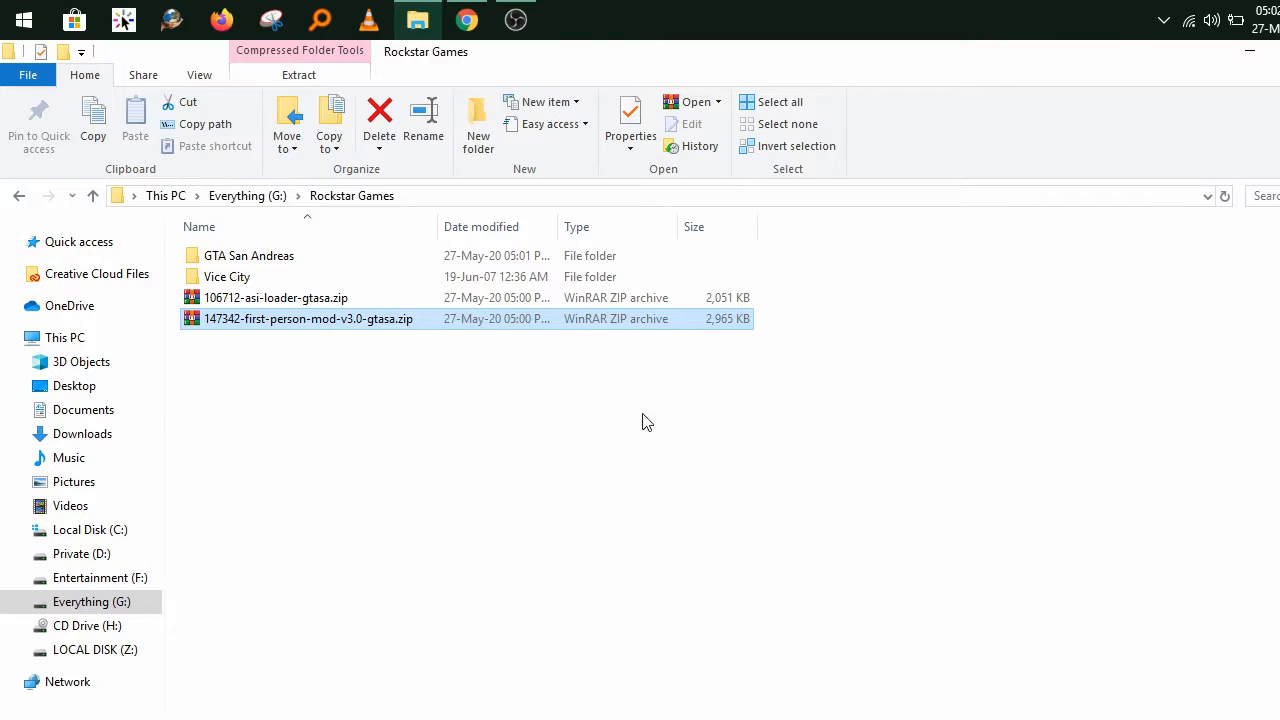
{"action": "double_click", "coordinate": [308, 318]}
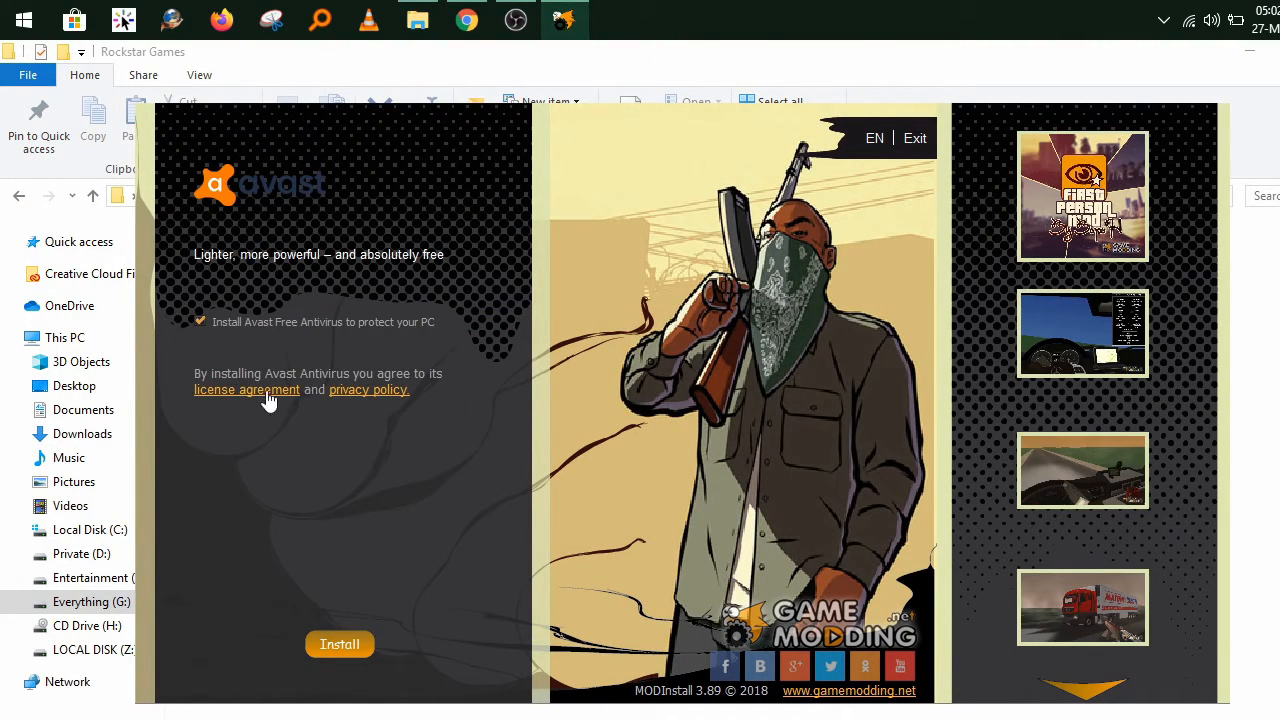
{"action": "left_click", "coordinate": [200, 321]}
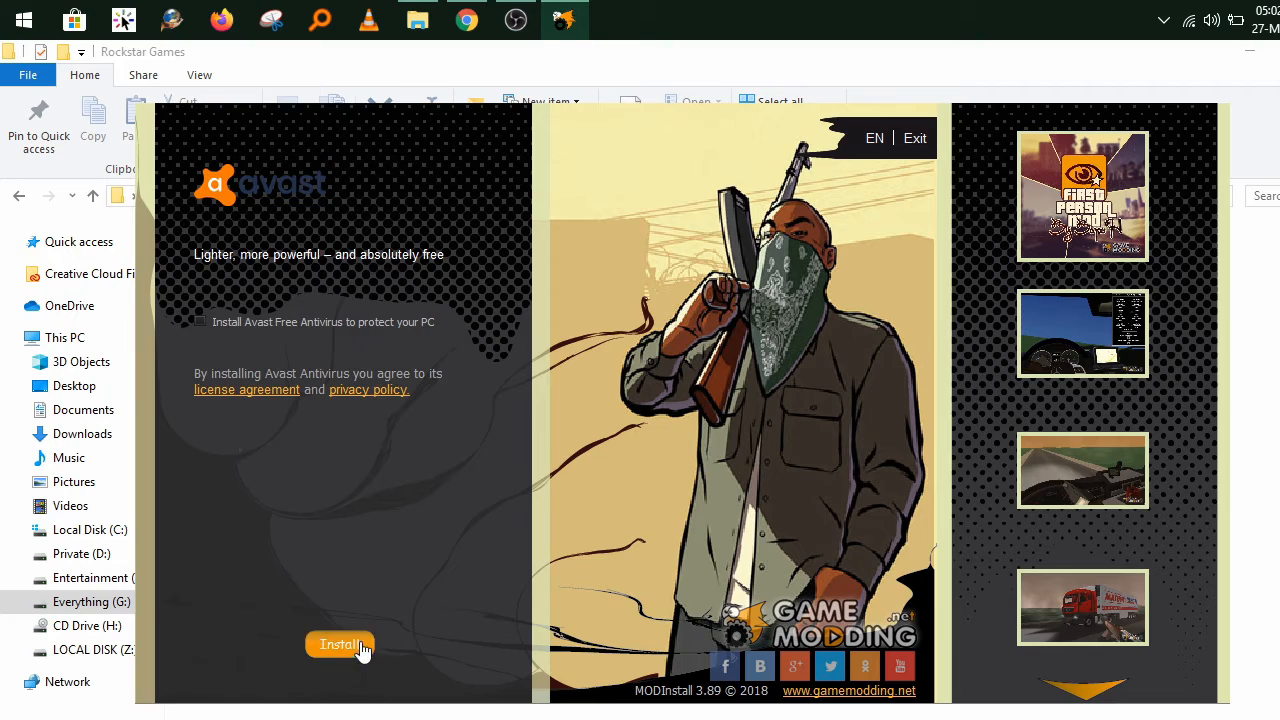
{"action": "left_click", "coordinate": [339, 644]}
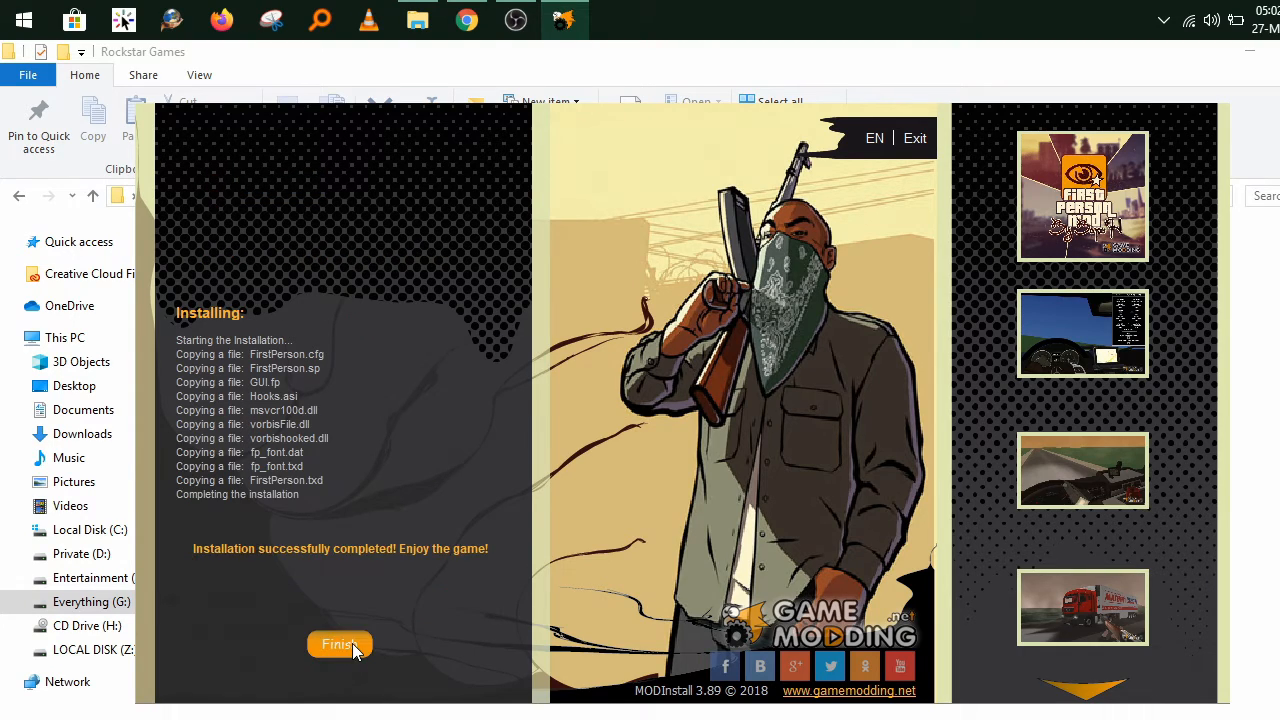
Finish the installation and launch gta_sa.exe from the GTA San Andreas folder.
{"action": "left_click", "coordinate": [339, 644]}
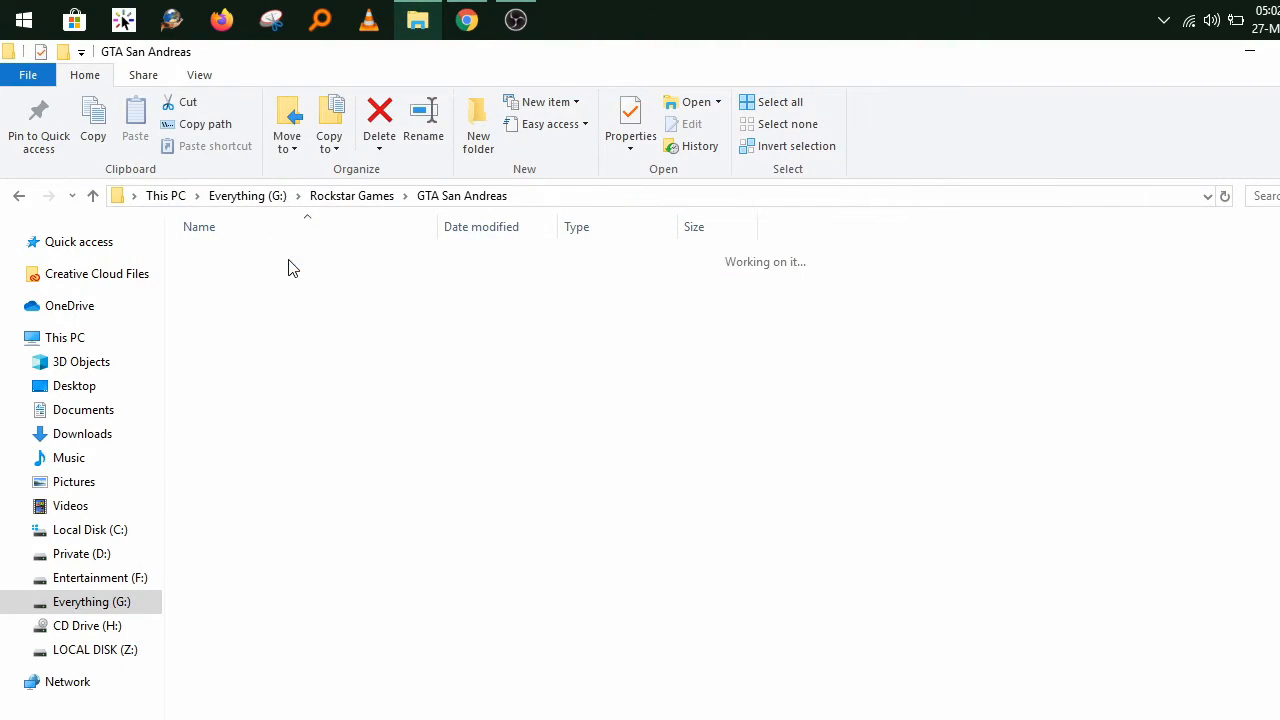
{"action": "left_click", "coordinate": [230, 507]}
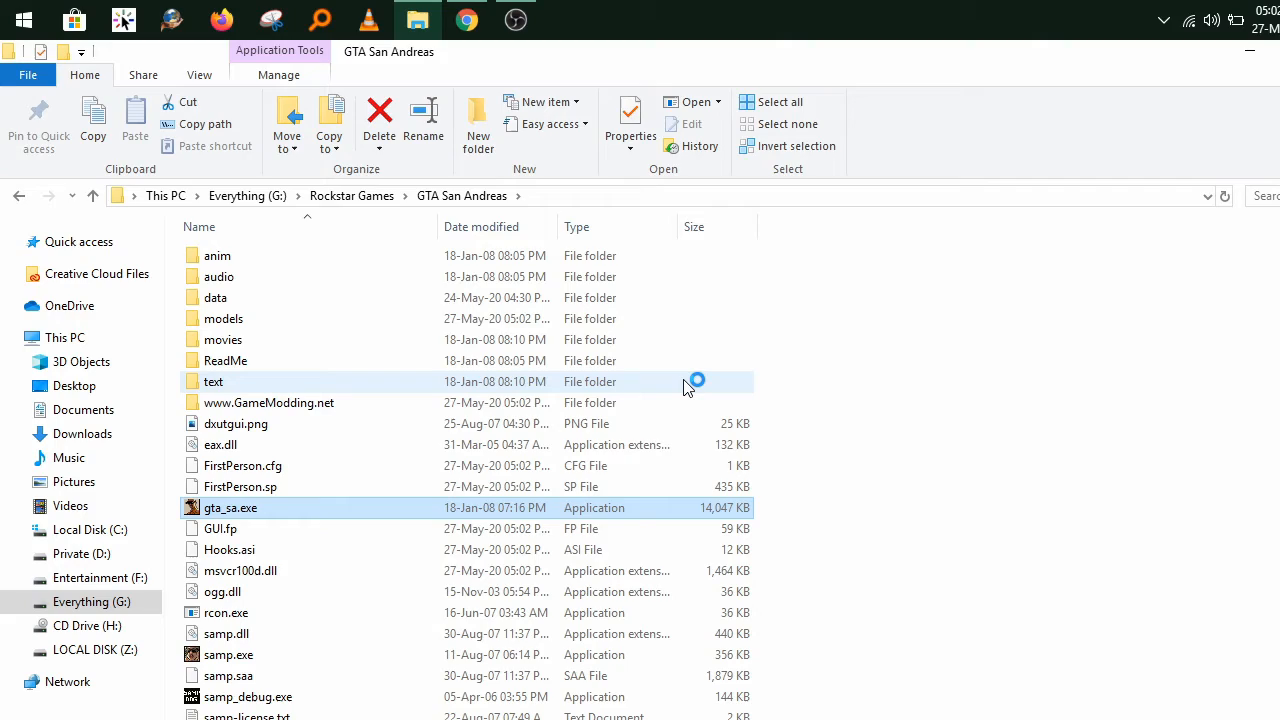
{"action": "double_click", "coordinate": [230, 507]}
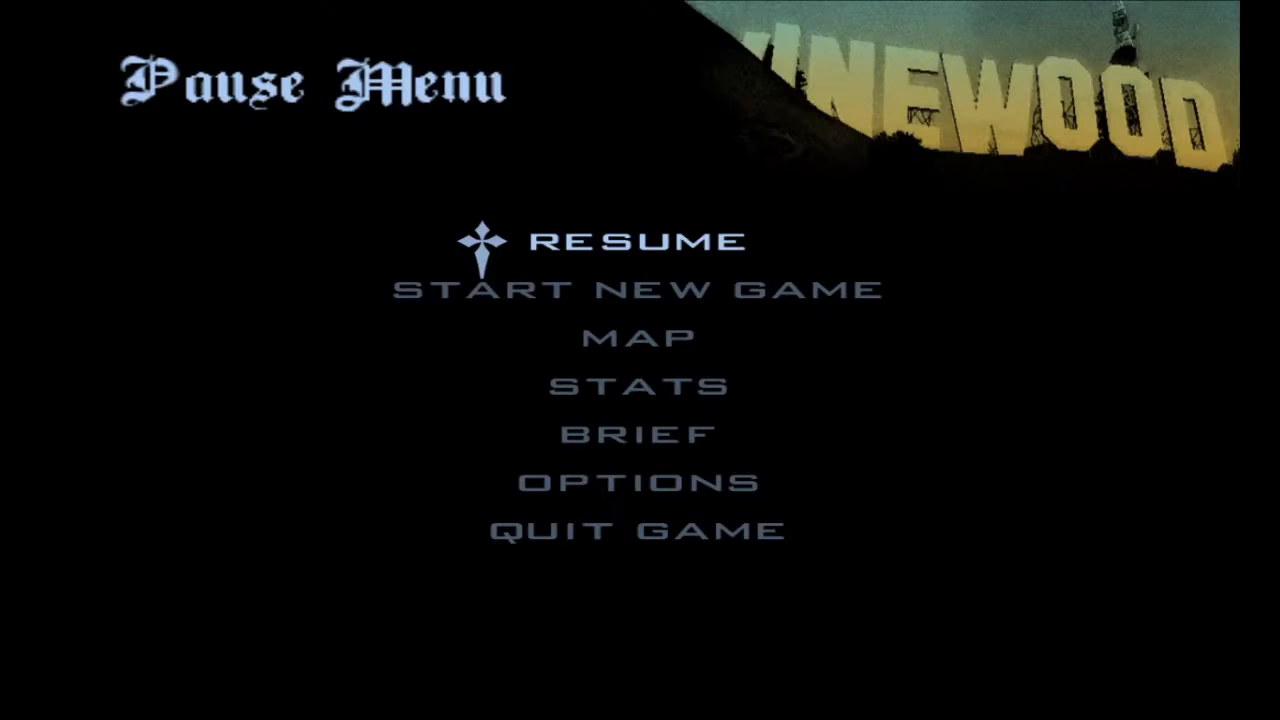
Quit the GTA San Andreas session from the Pause Menu.
{"action": "left_click", "coordinate": [636, 529]}
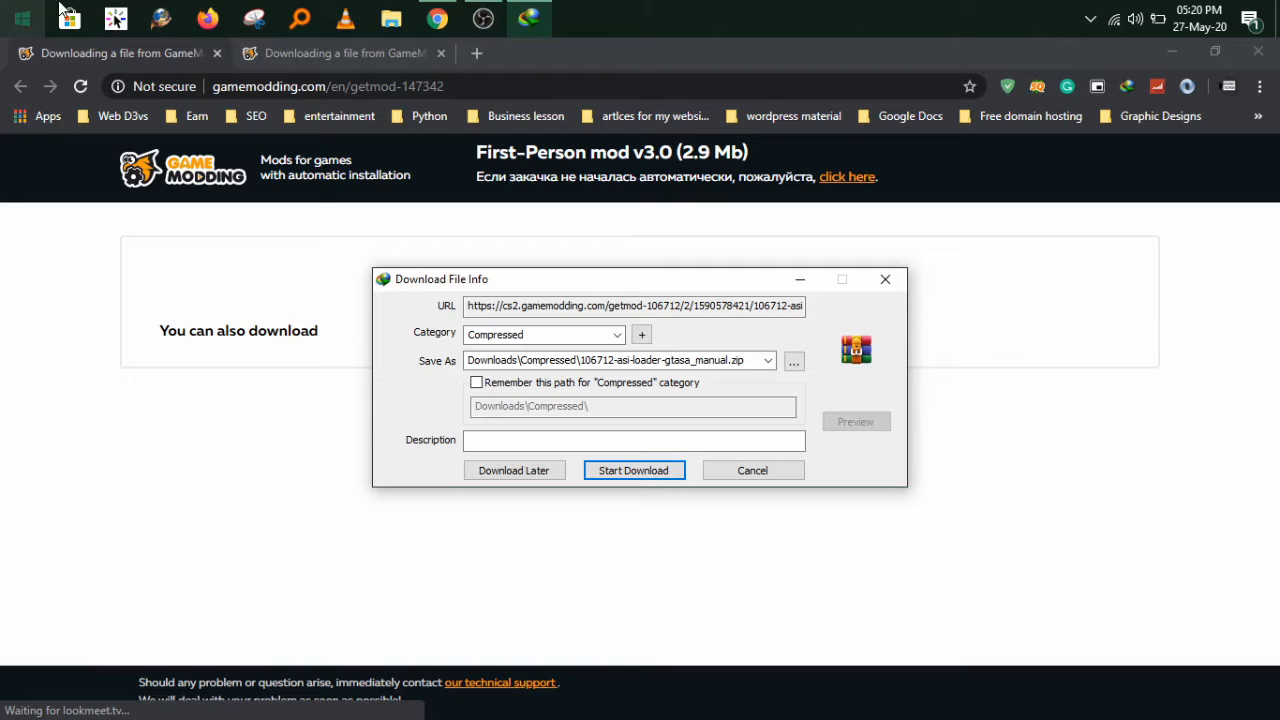
Download the manual ASI Loader zip into G:\Rockstar Games.
{"action": "left_click", "coordinate": [633, 470]}
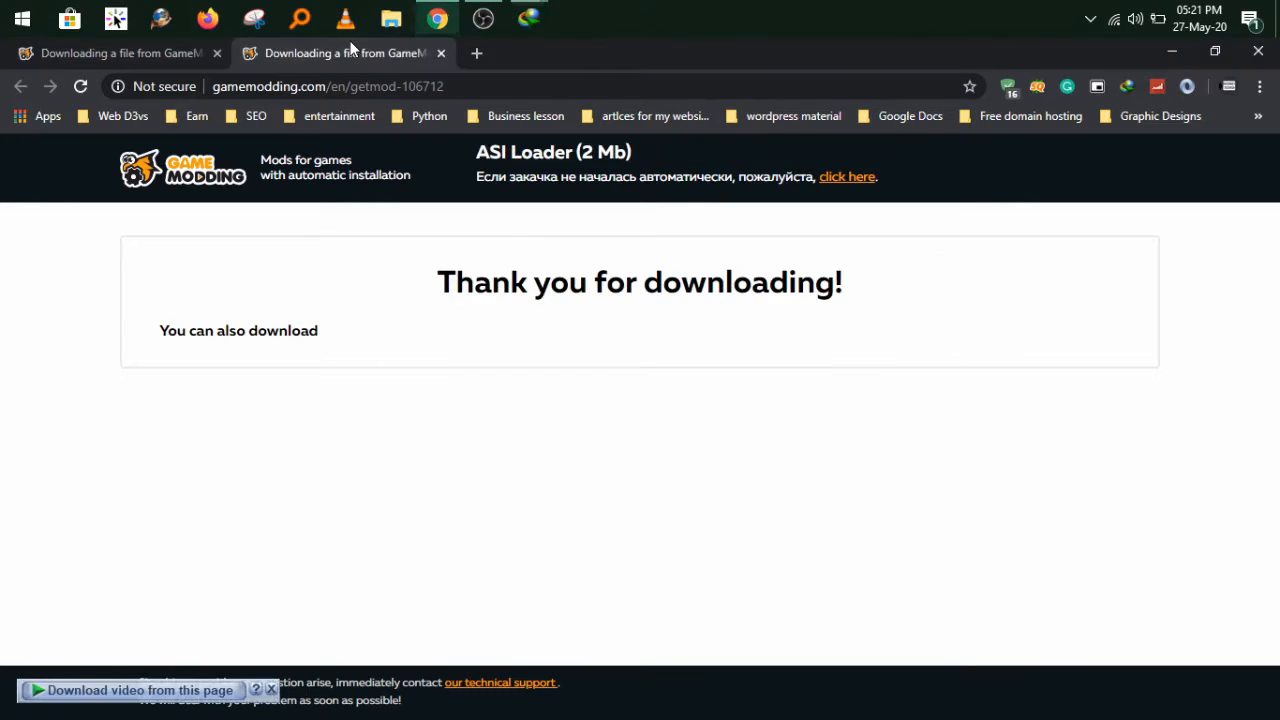
{"action": "left_click", "coordinate": [120, 52]}
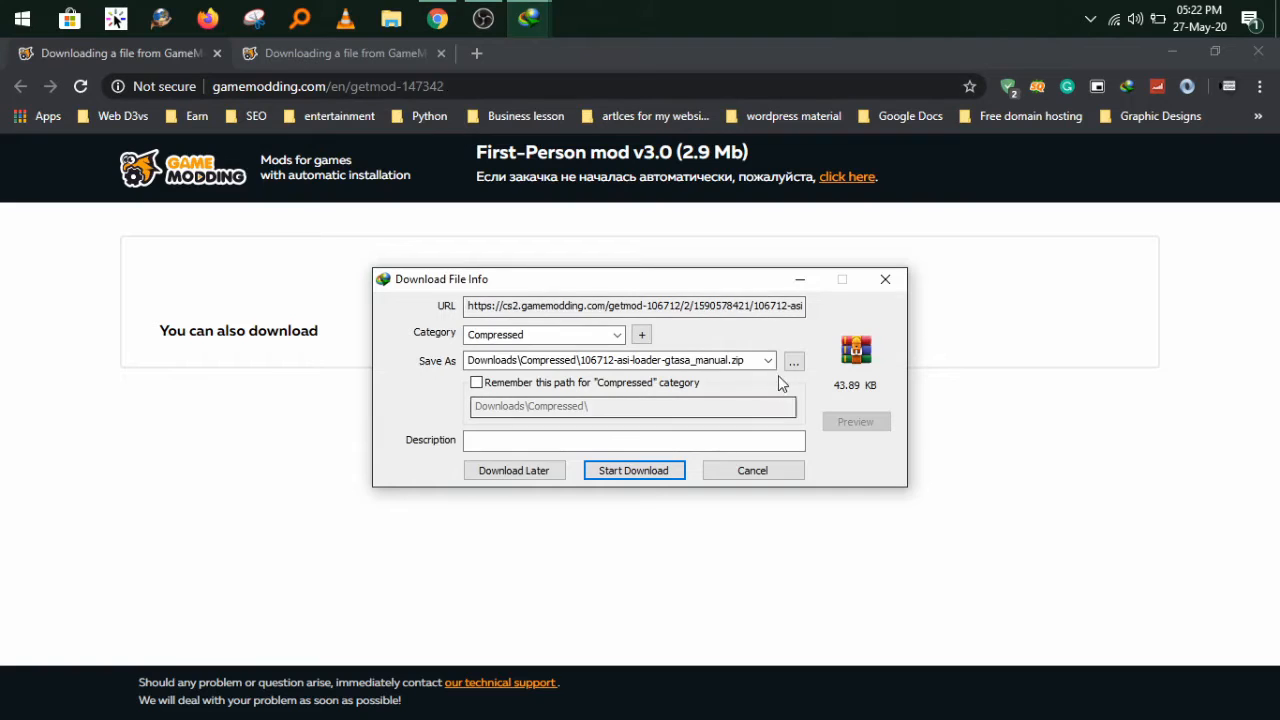
{"action": "left_click", "coordinate": [793, 360]}
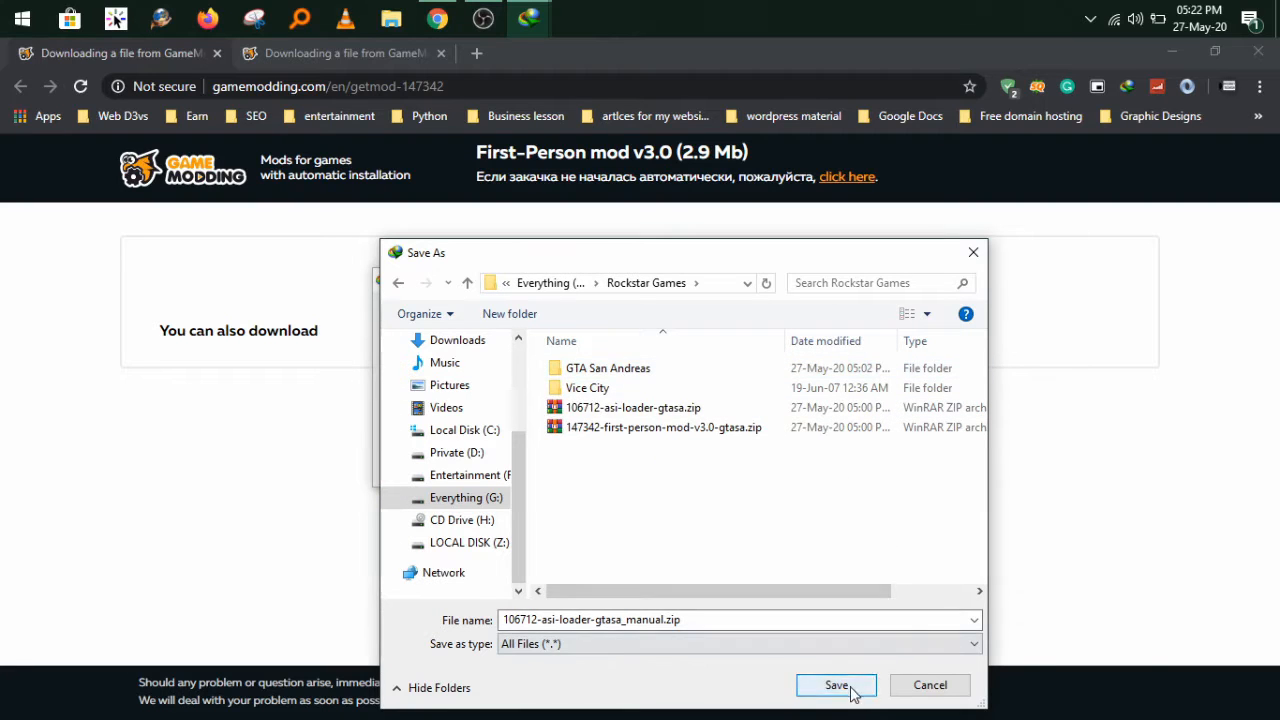
{"action": "left_click", "coordinate": [836, 685]}
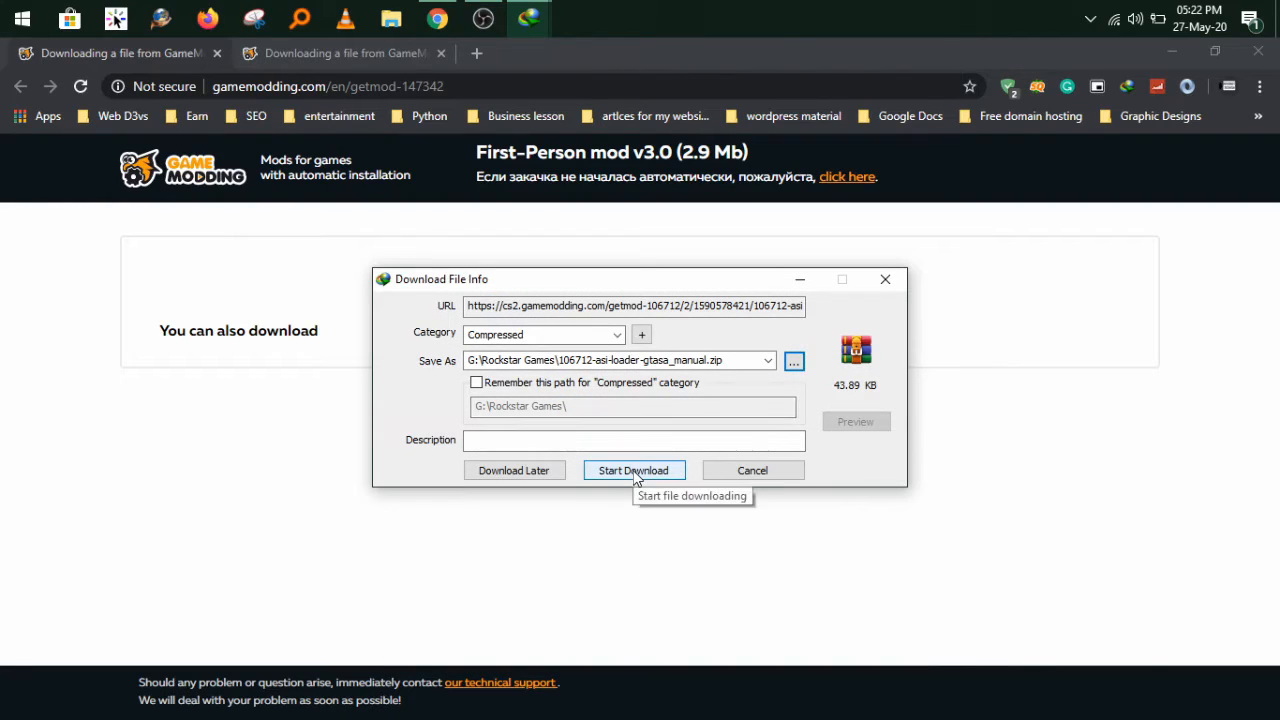
{"action": "left_click", "coordinate": [633, 470]}
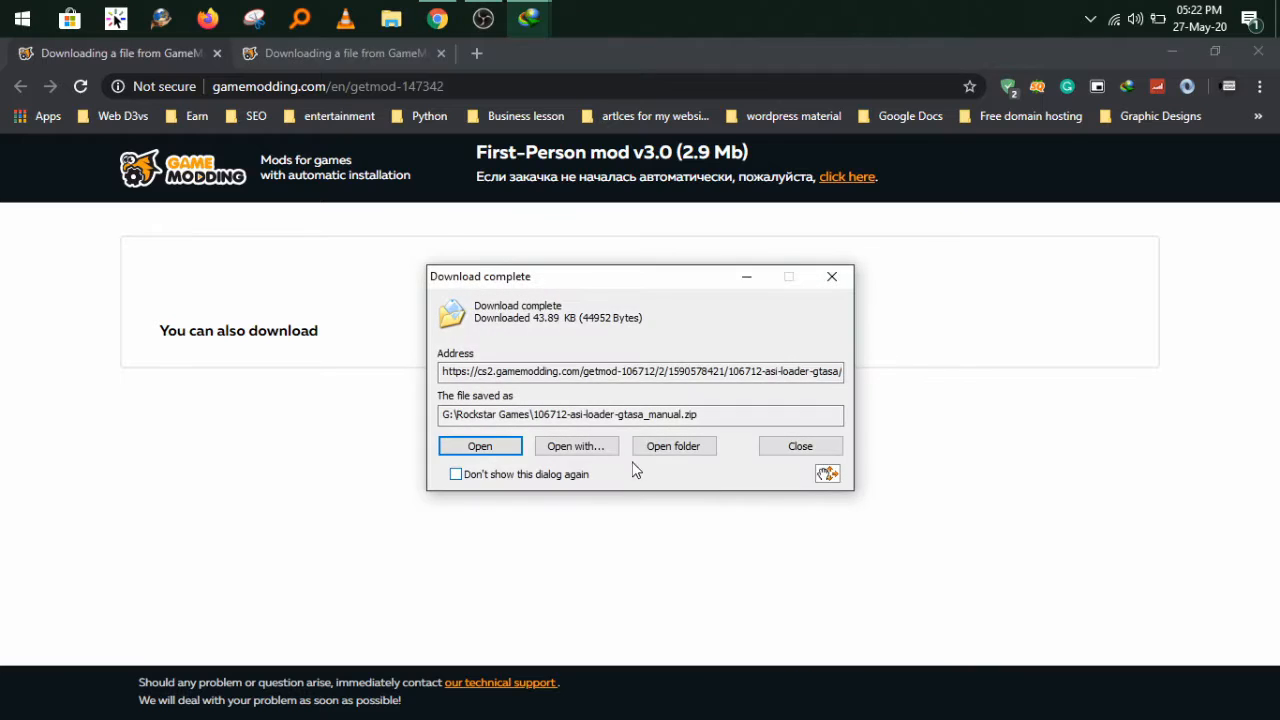
{"action": "left_click", "coordinate": [800, 445]}
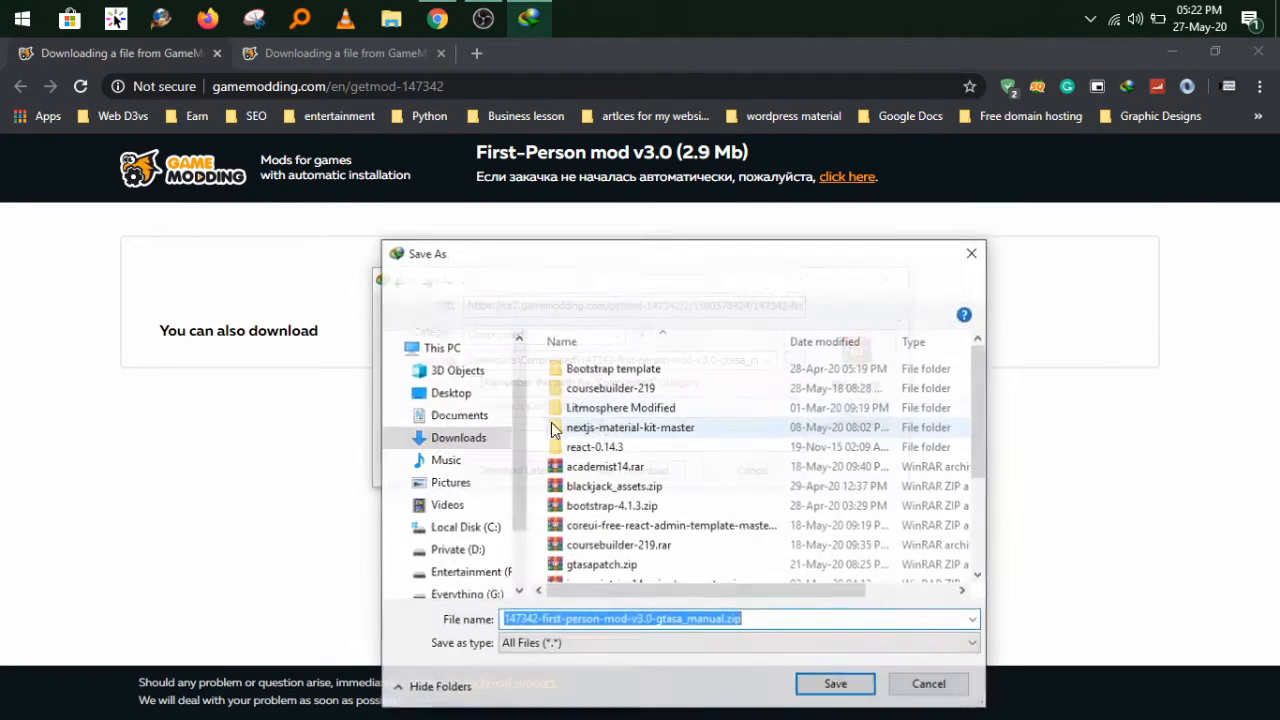
Download the manual First-Person mod zip into G:\Rockstar Games.
{"action": "left_click", "coordinate": [465, 497]}
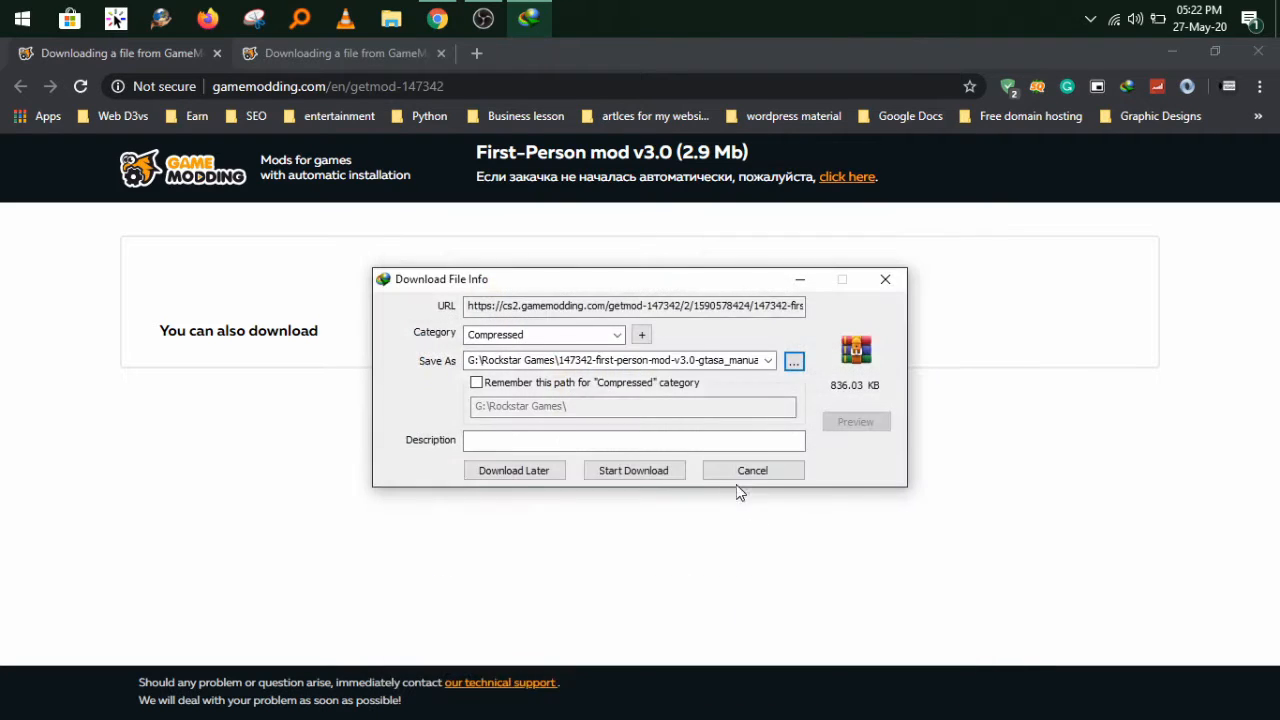
{"action": "left_click", "coordinate": [633, 470]}
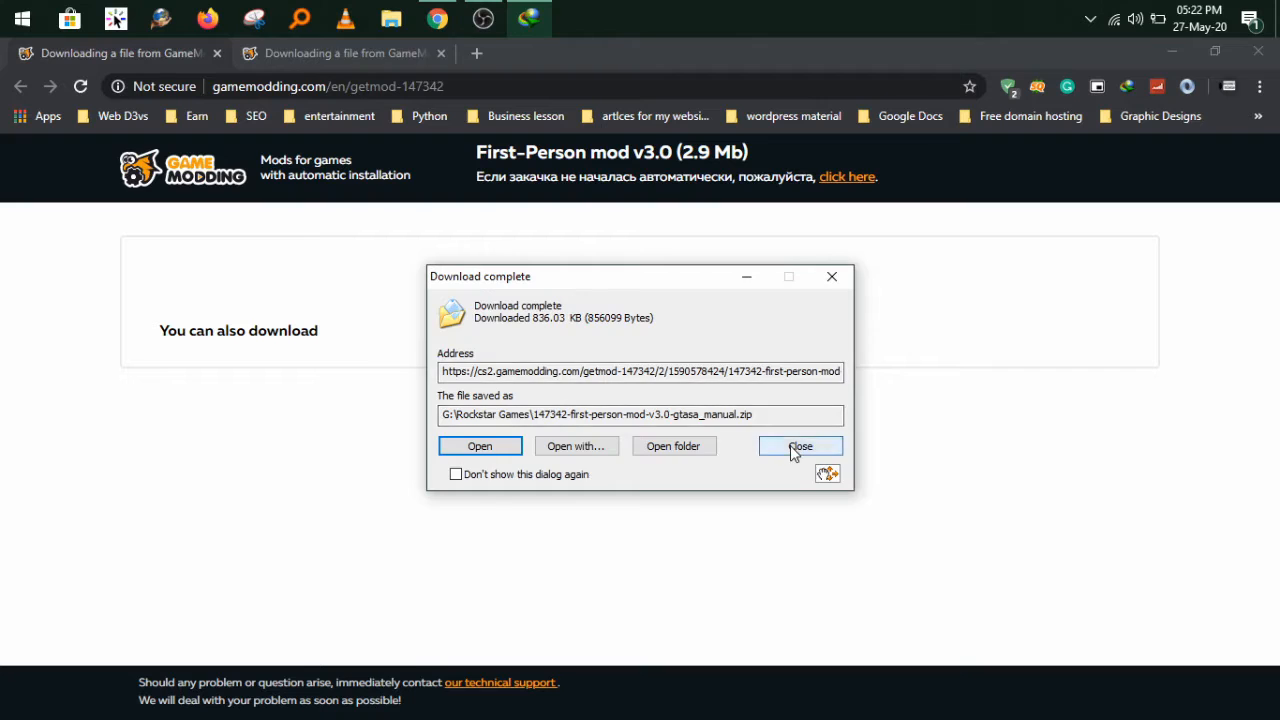
{"action": "left_click", "coordinate": [800, 446]}
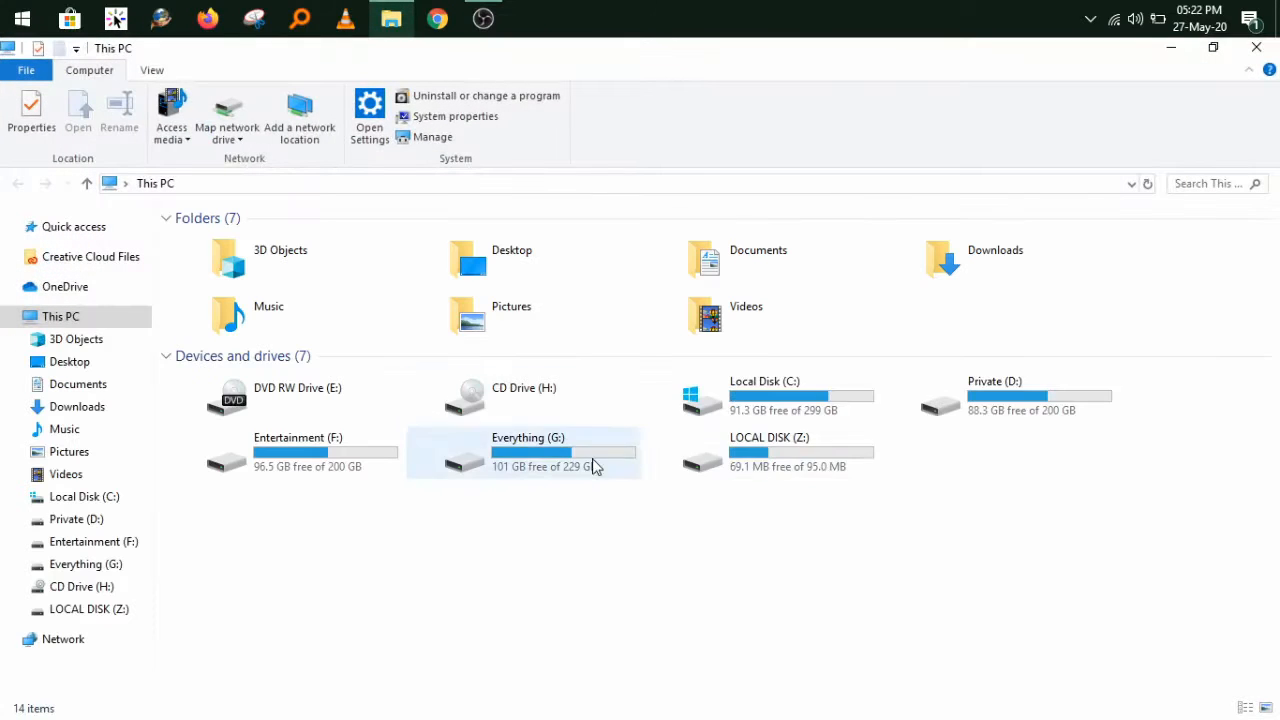
Open the manual asi-loader zip on drive G and enter its inner folder.
{"action": "double_click", "coordinate": [527, 450]}
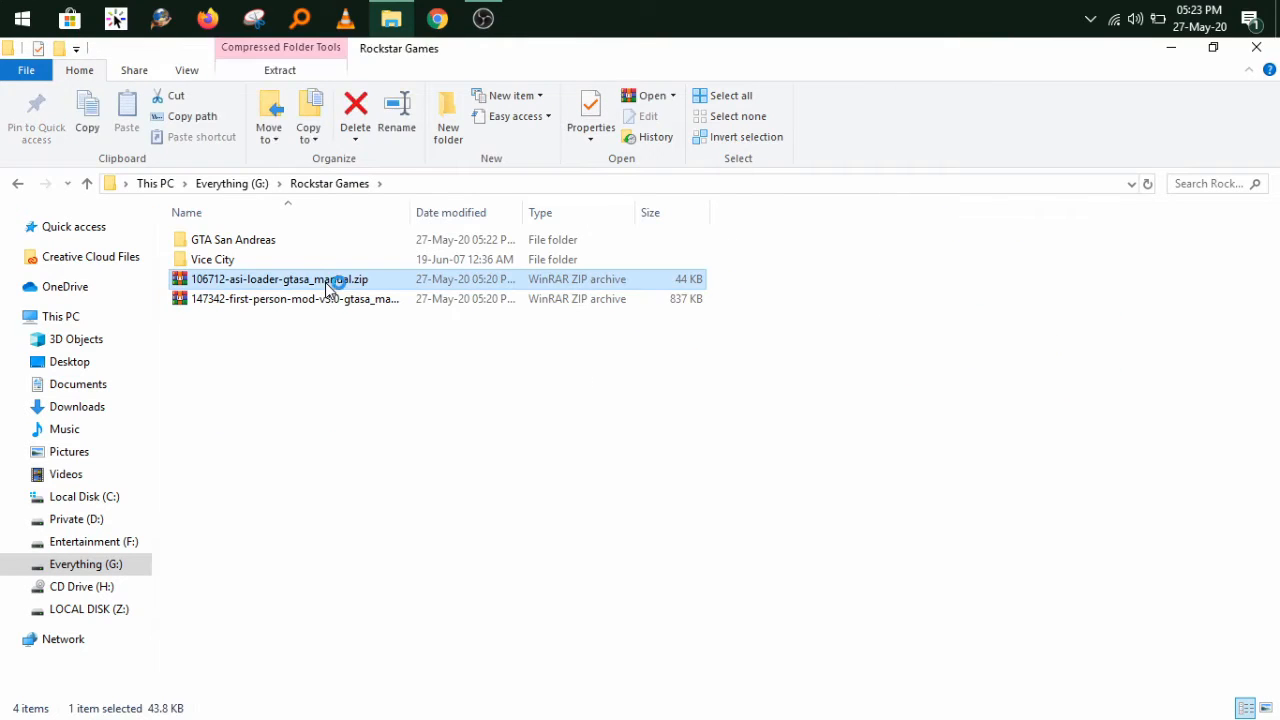
{"action": "double_click", "coordinate": [279, 279]}
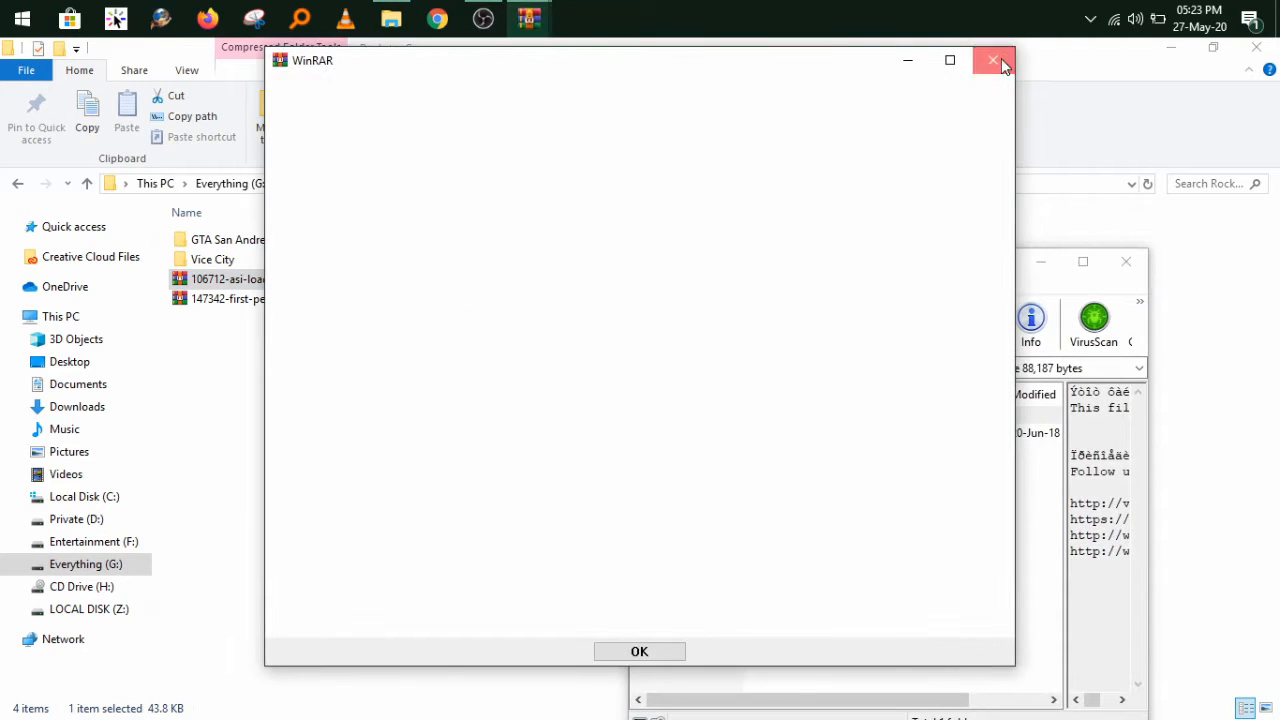
{"action": "left_click", "coordinate": [639, 651]}
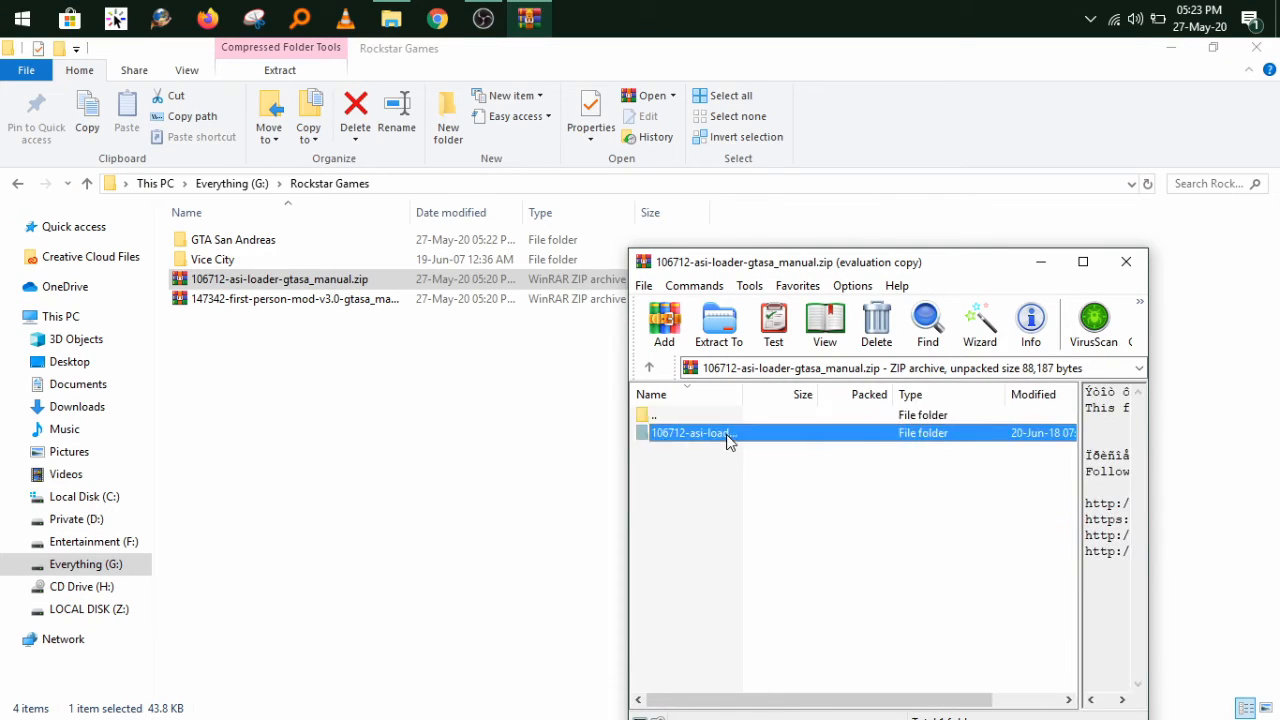
{"action": "double_click", "coordinate": [693, 432]}
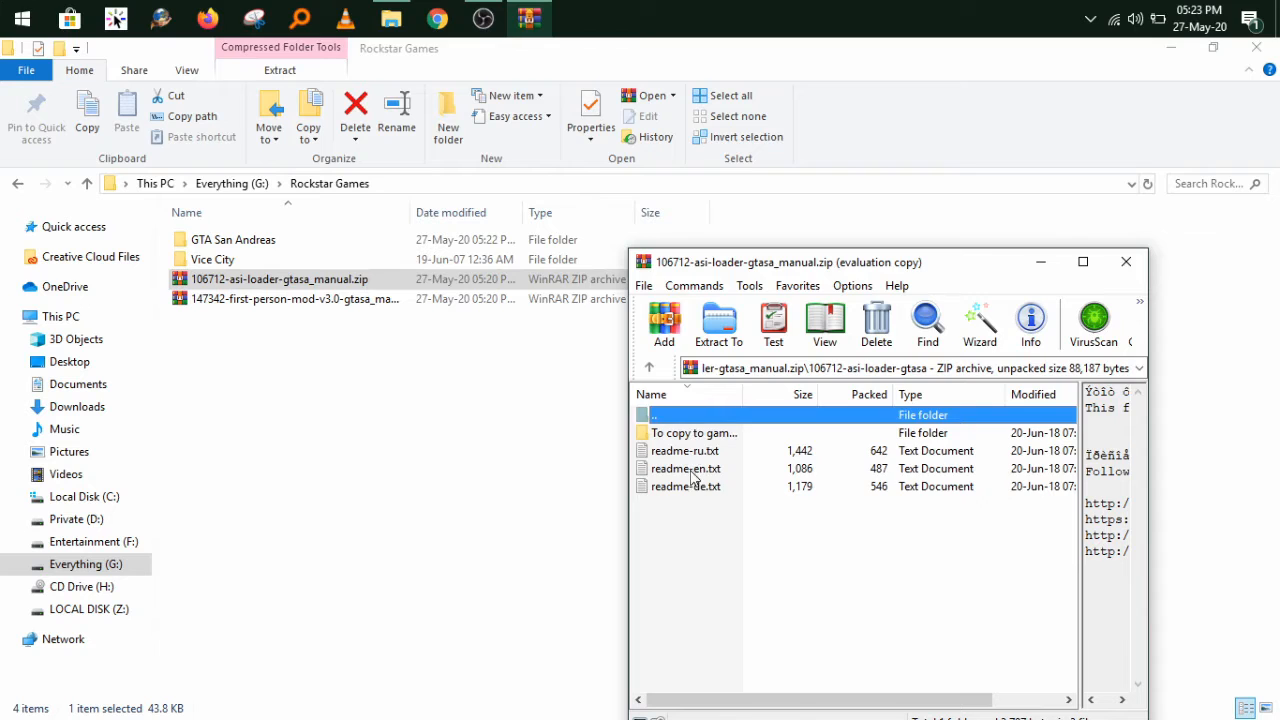
Read readme-en.txt, then open 'To copy to game folder' and select both DLLs.
{"action": "double_click", "coordinate": [686, 486]}
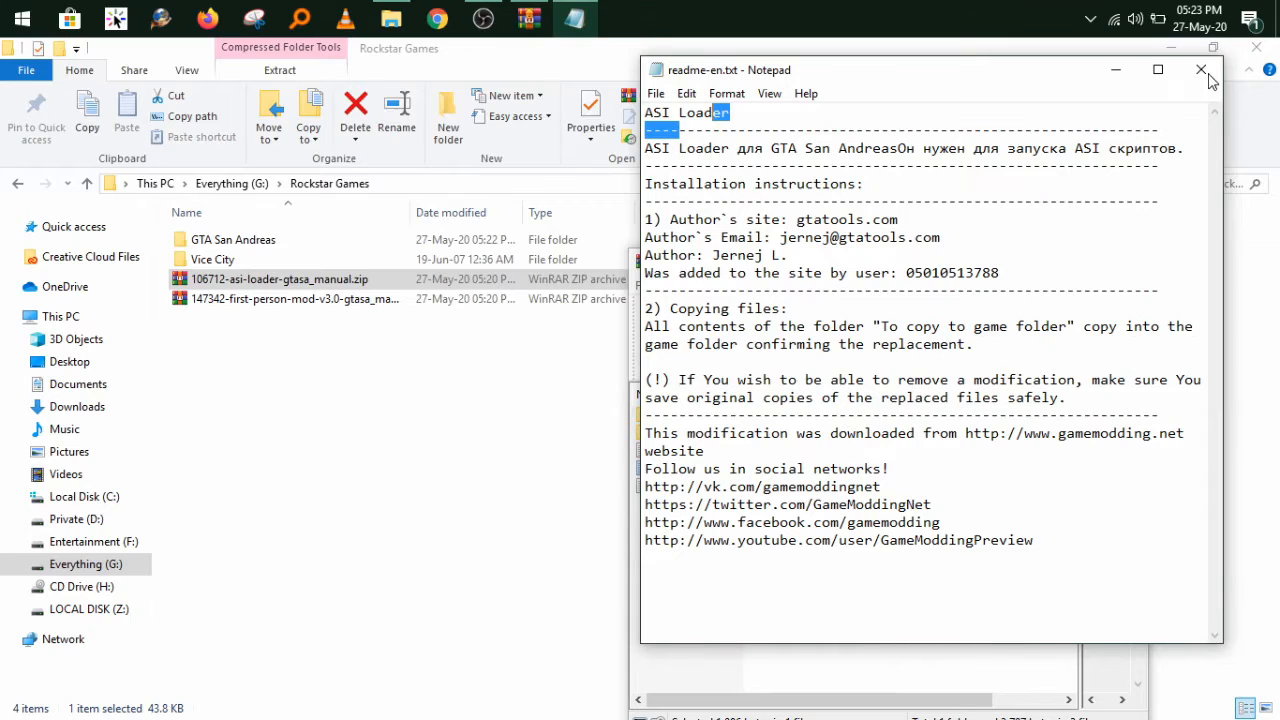
{"action": "left_click", "coordinate": [1201, 70]}
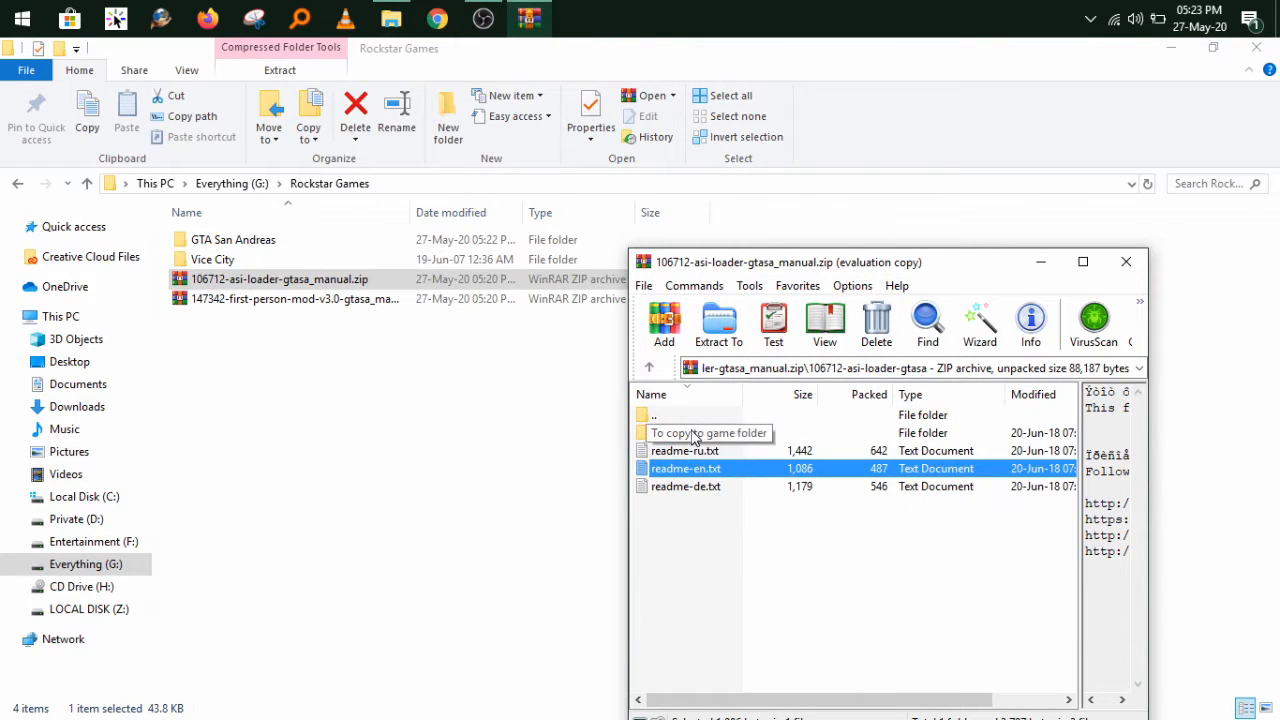
{"action": "double_click", "coordinate": [709, 432]}
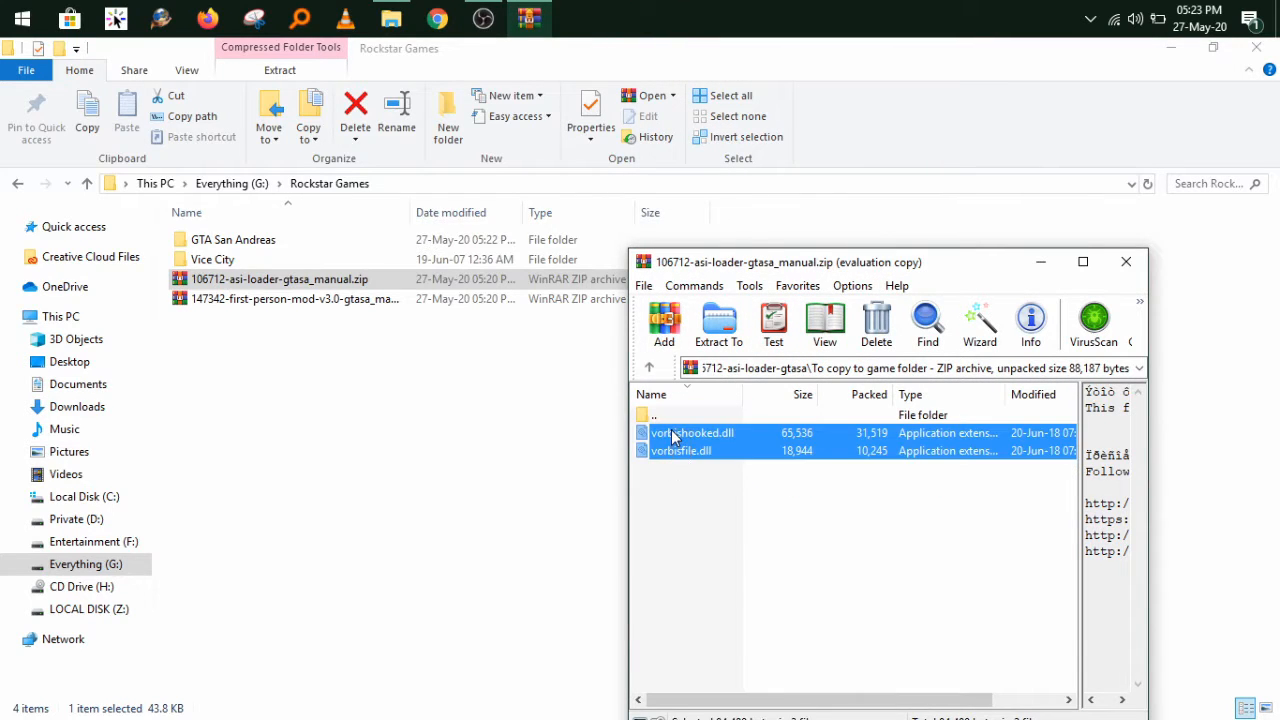
{"action": "right_click", "coordinate": [680, 433]}
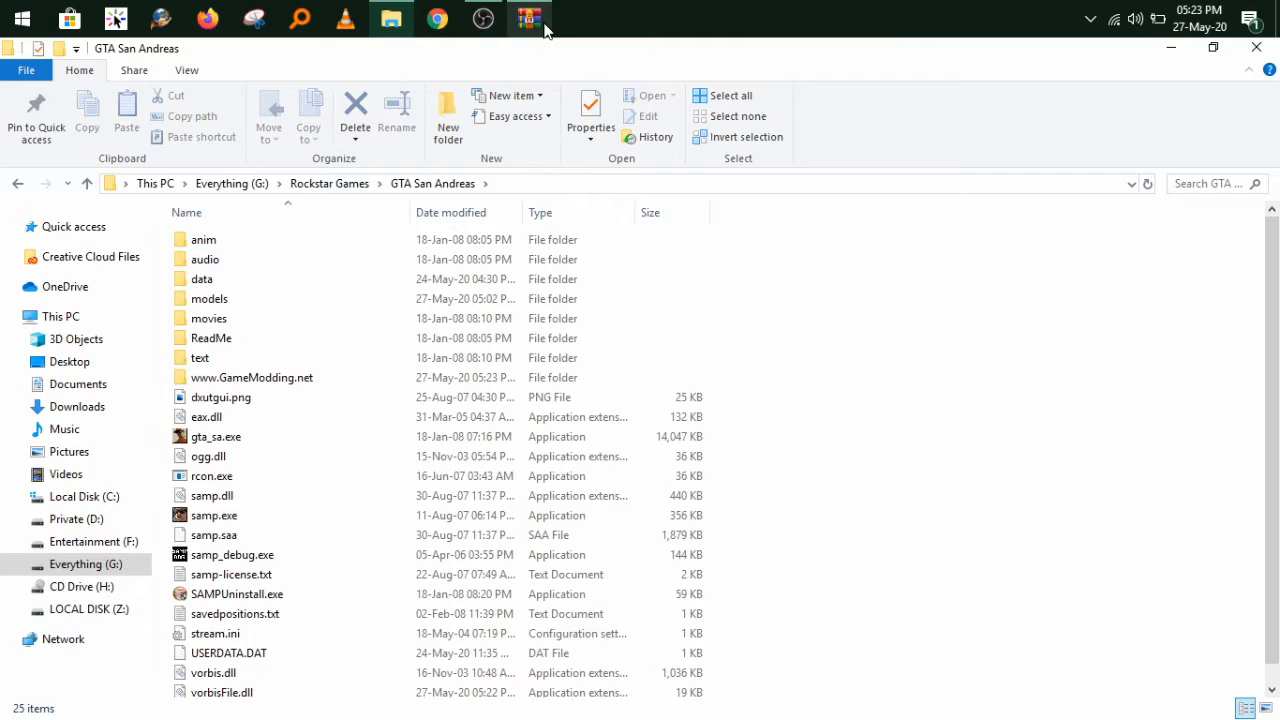
Copy vorbisHooked.dll and vorbisFile.dll from the archive into the GTA San Andreas folder.
{"action": "left_click", "coordinate": [529, 18]}
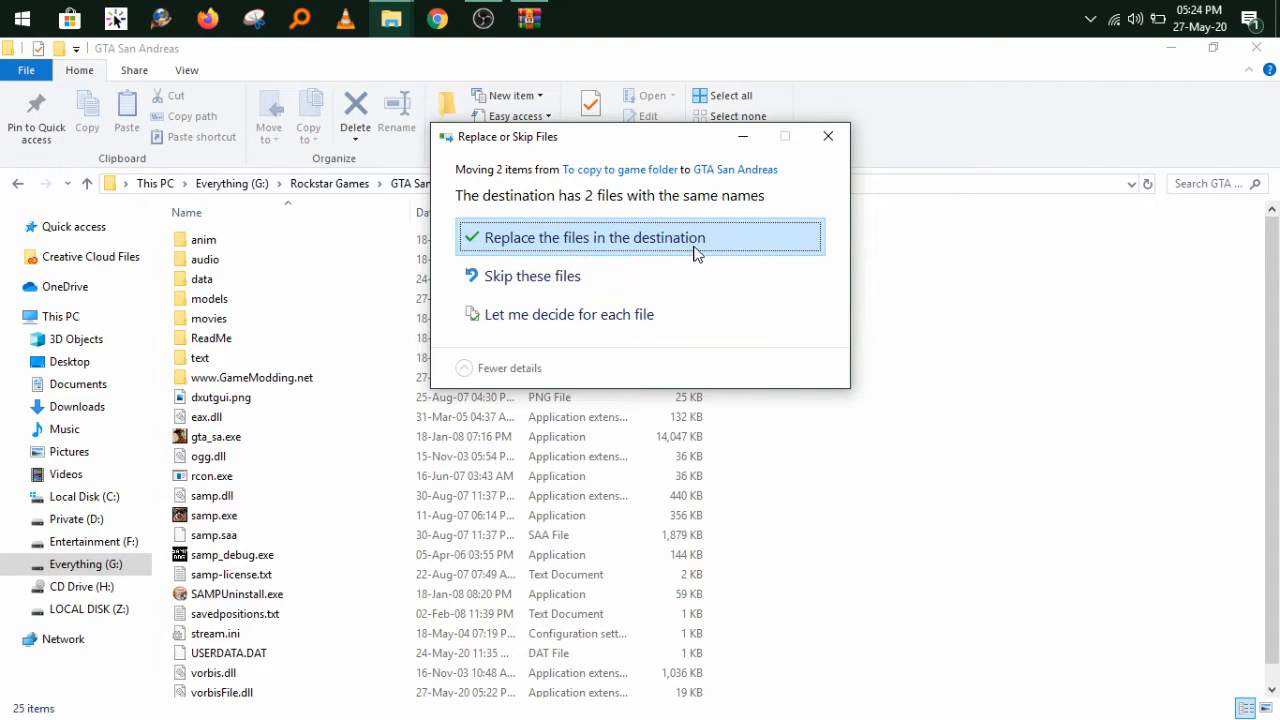
{"action": "mouse_move", "coordinate": [828, 135]}
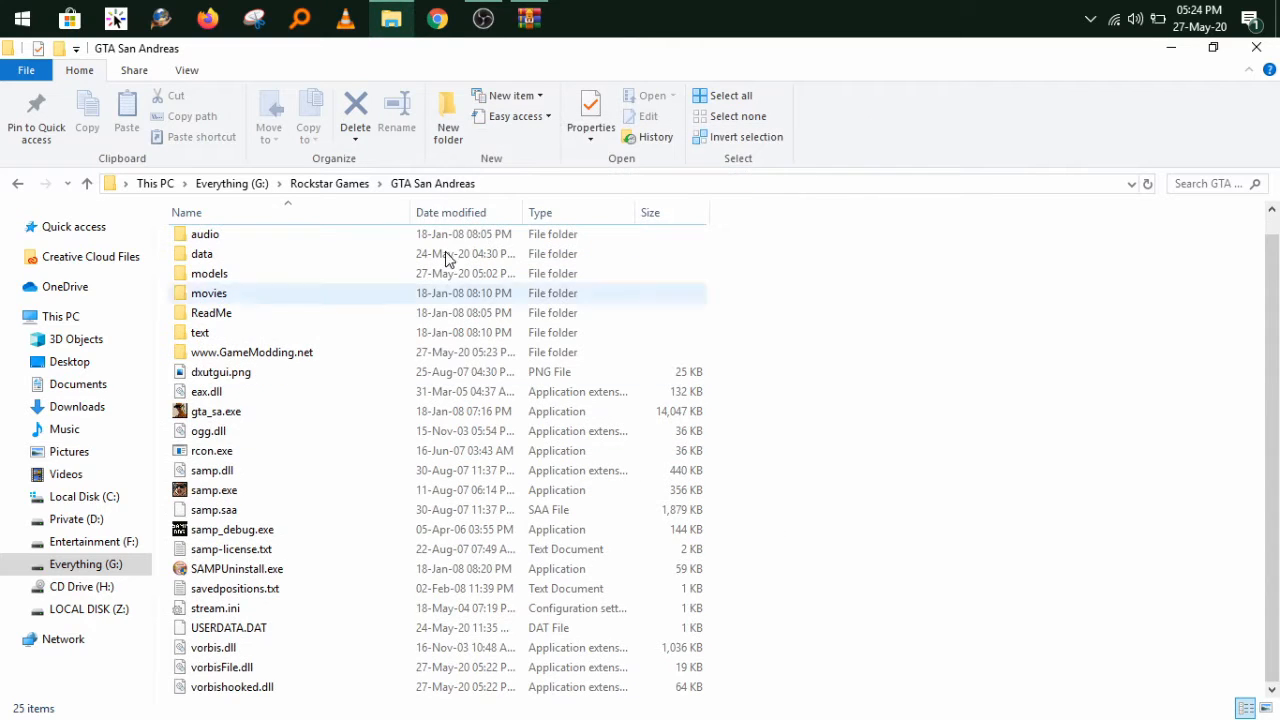
{"action": "left_click", "coordinate": [529, 18]}
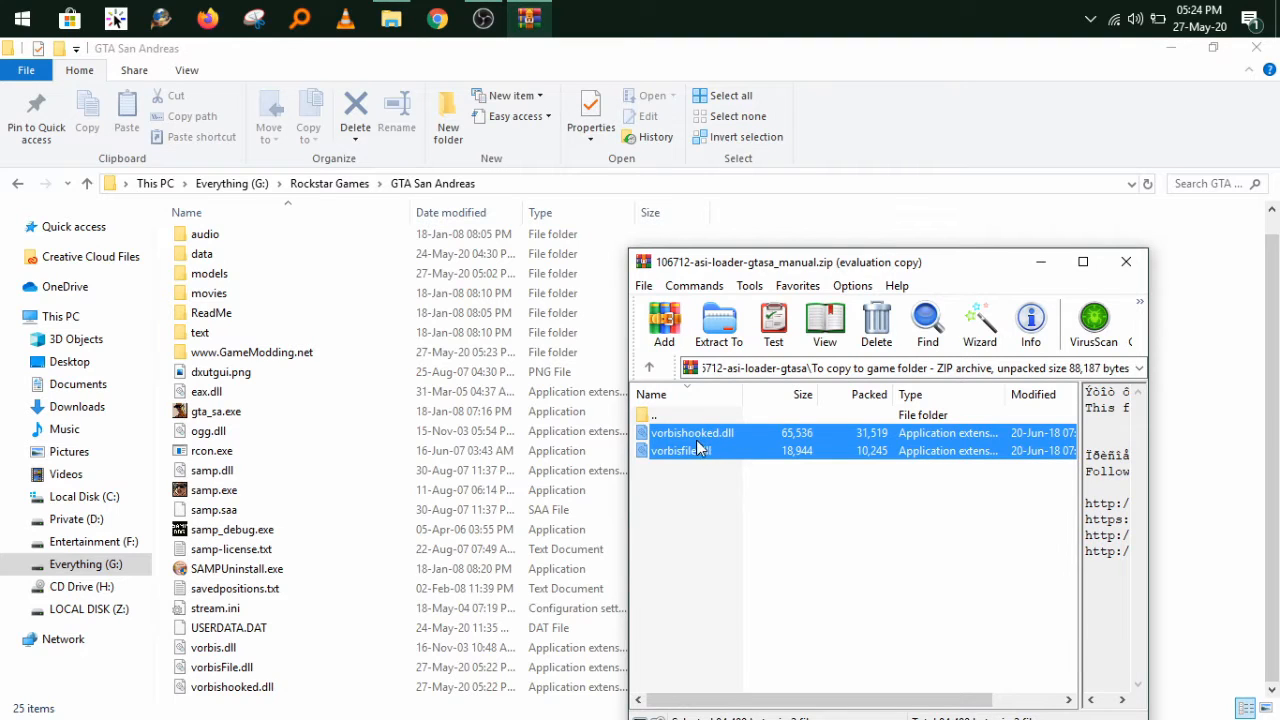
{"action": "left_click", "coordinate": [1126, 261]}
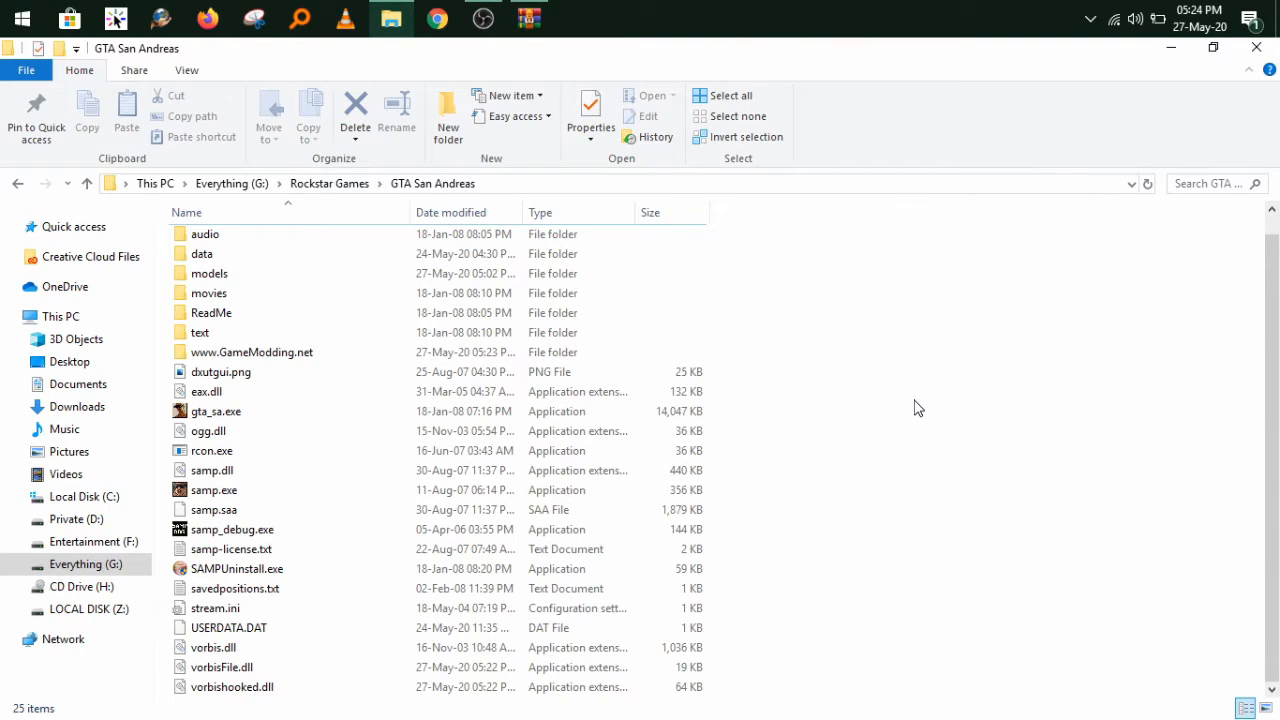
{"action": "left_click", "coordinate": [213, 647]}
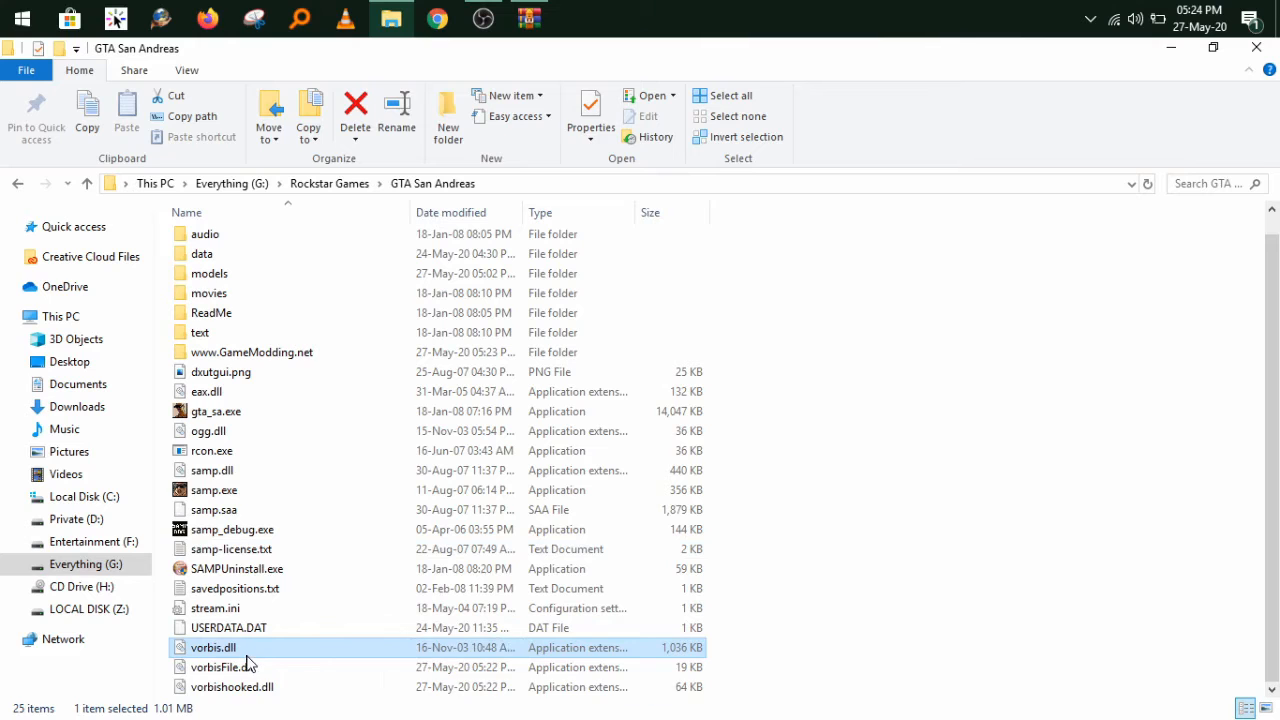
{"action": "left_click", "coordinate": [232, 686]}
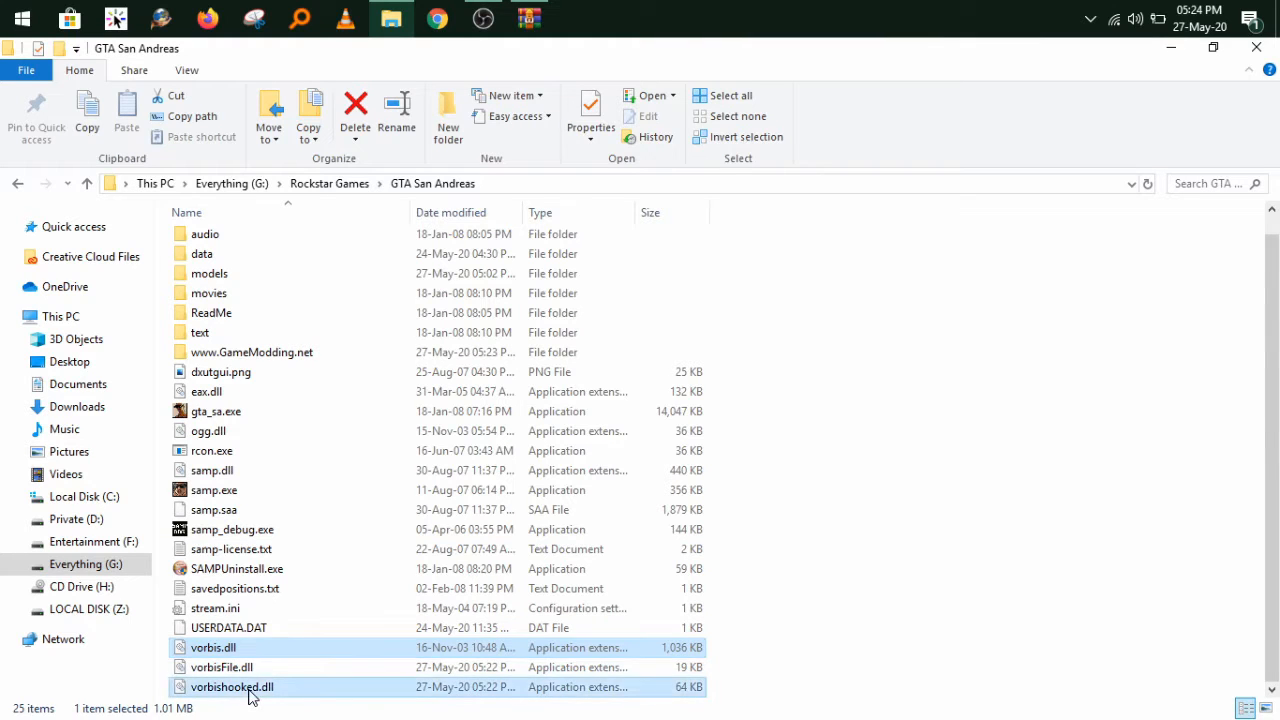
Create a 'vorbishook' folder in GTA San Andreas and return to Rockstar Games.
{"action": "right_click", "coordinate": [212, 647]}
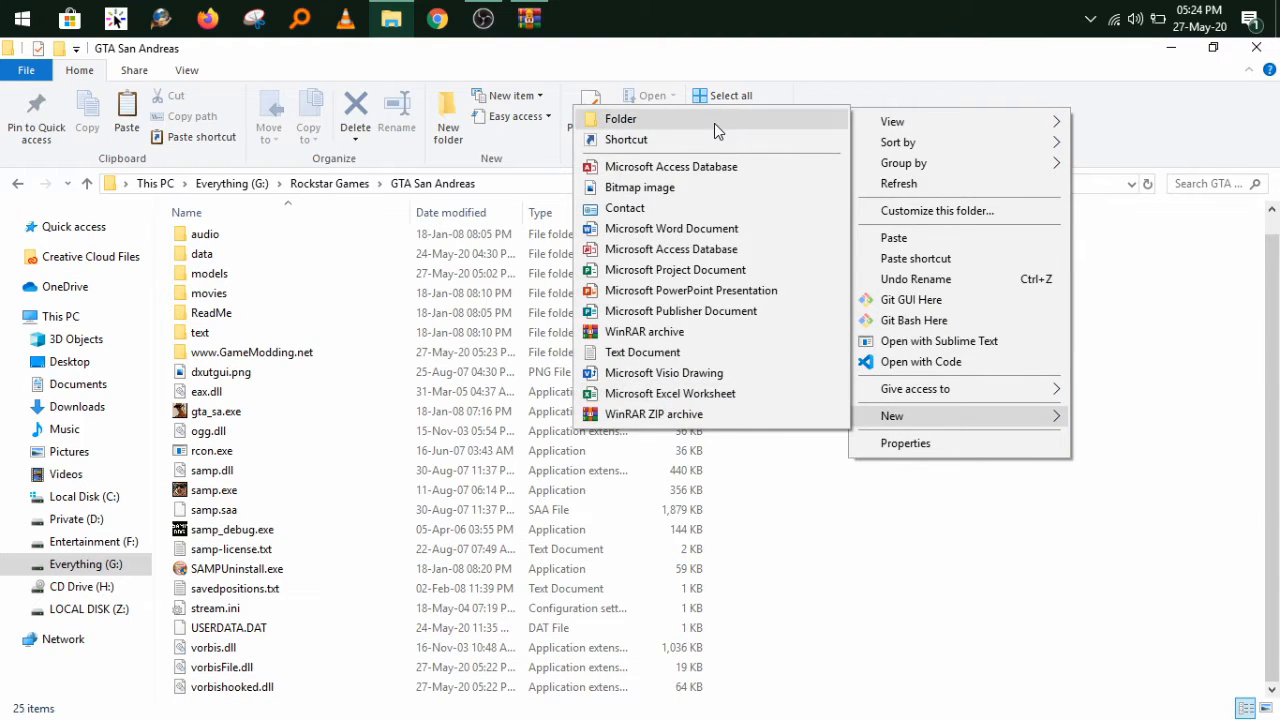
{"action": "left_click", "coordinate": [620, 119]}
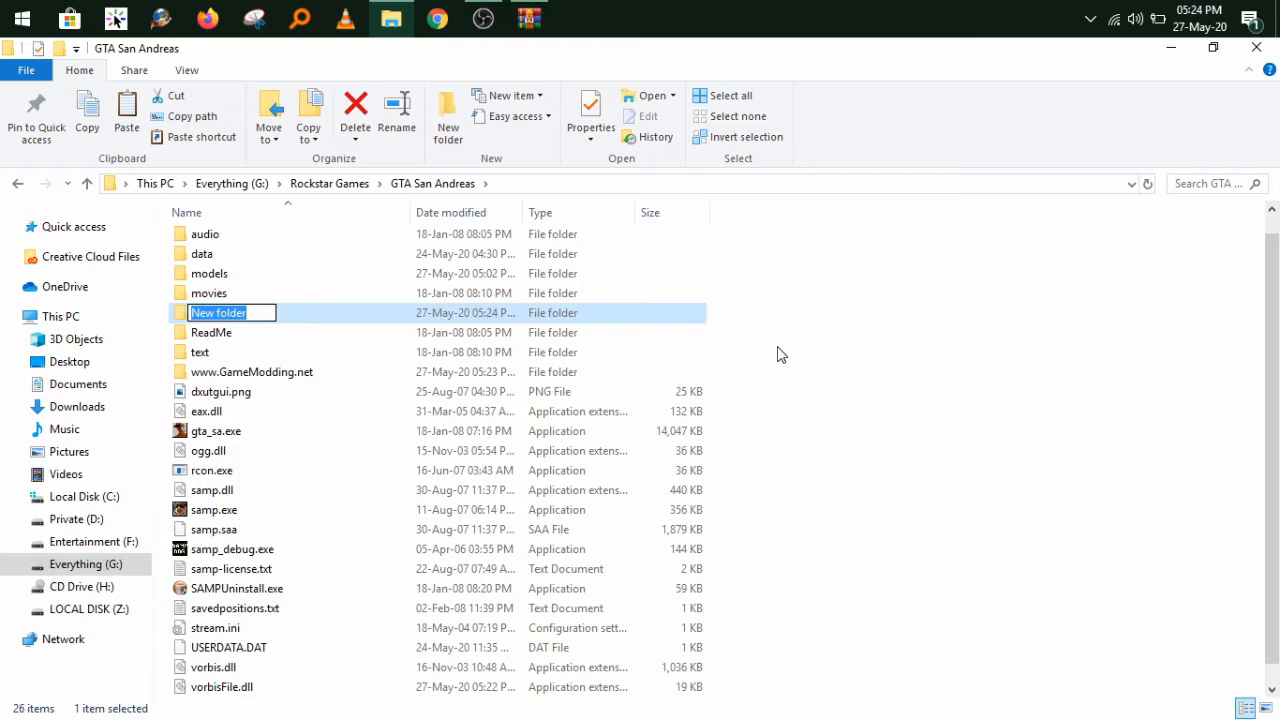
{"action": "type", "text": "vorbi"}
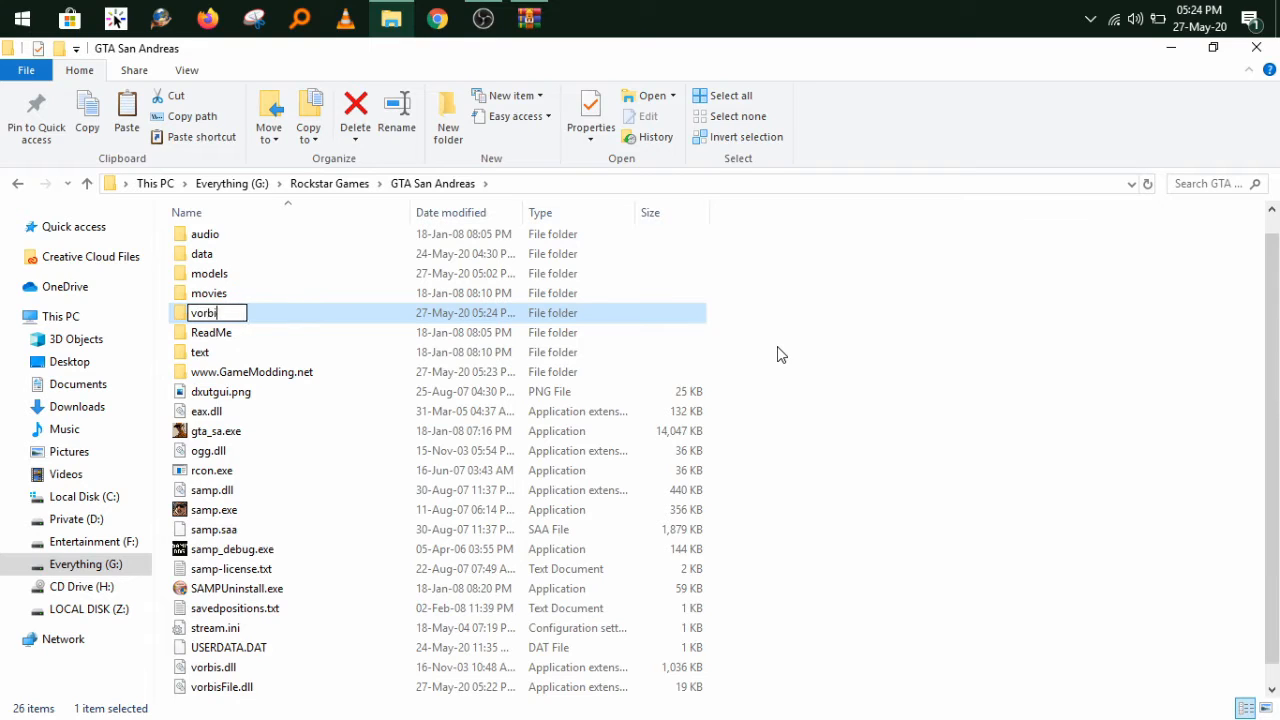
{"action": "type", "text": "ishoo"}
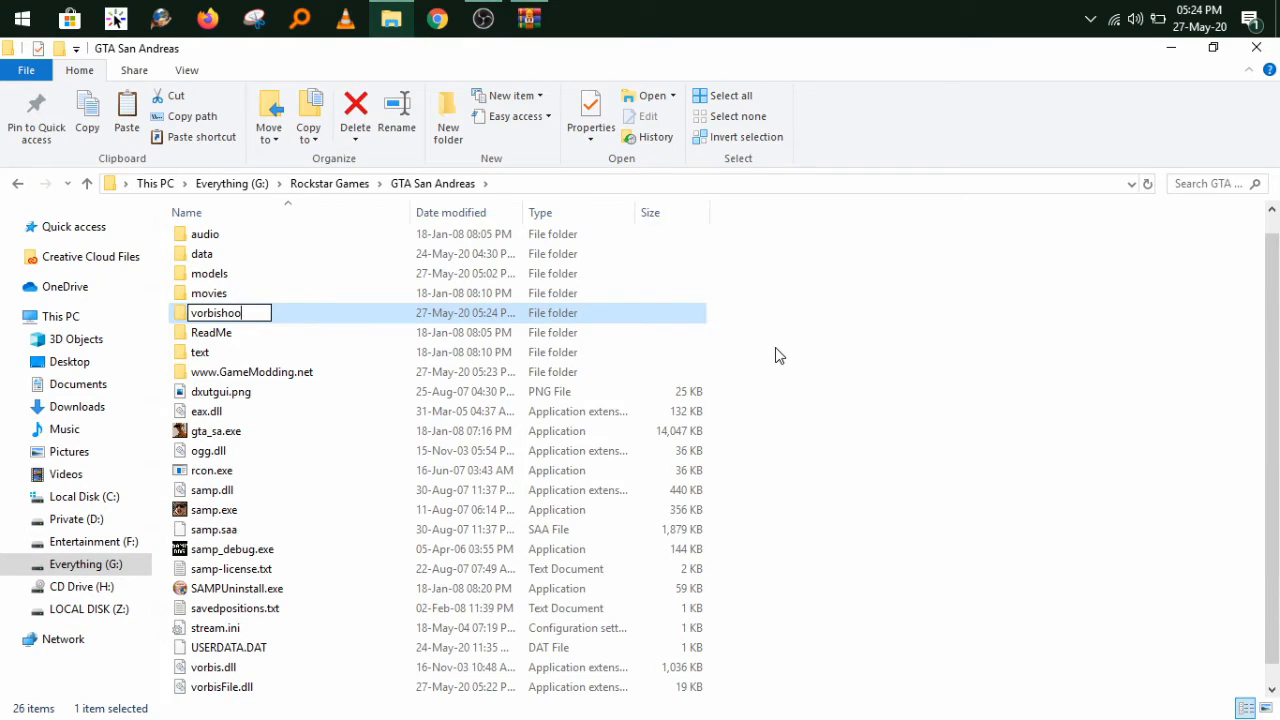
{"action": "type", "text": "k"}
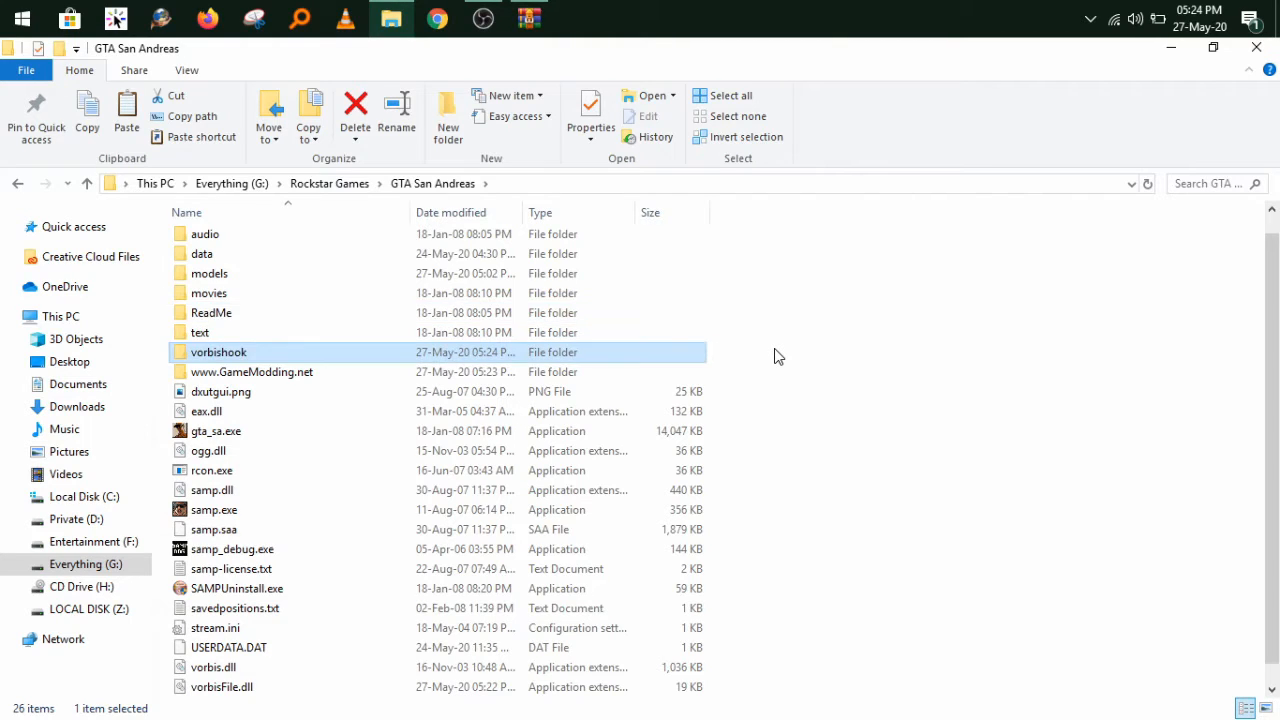
{"action": "double_click", "coordinate": [218, 351]}
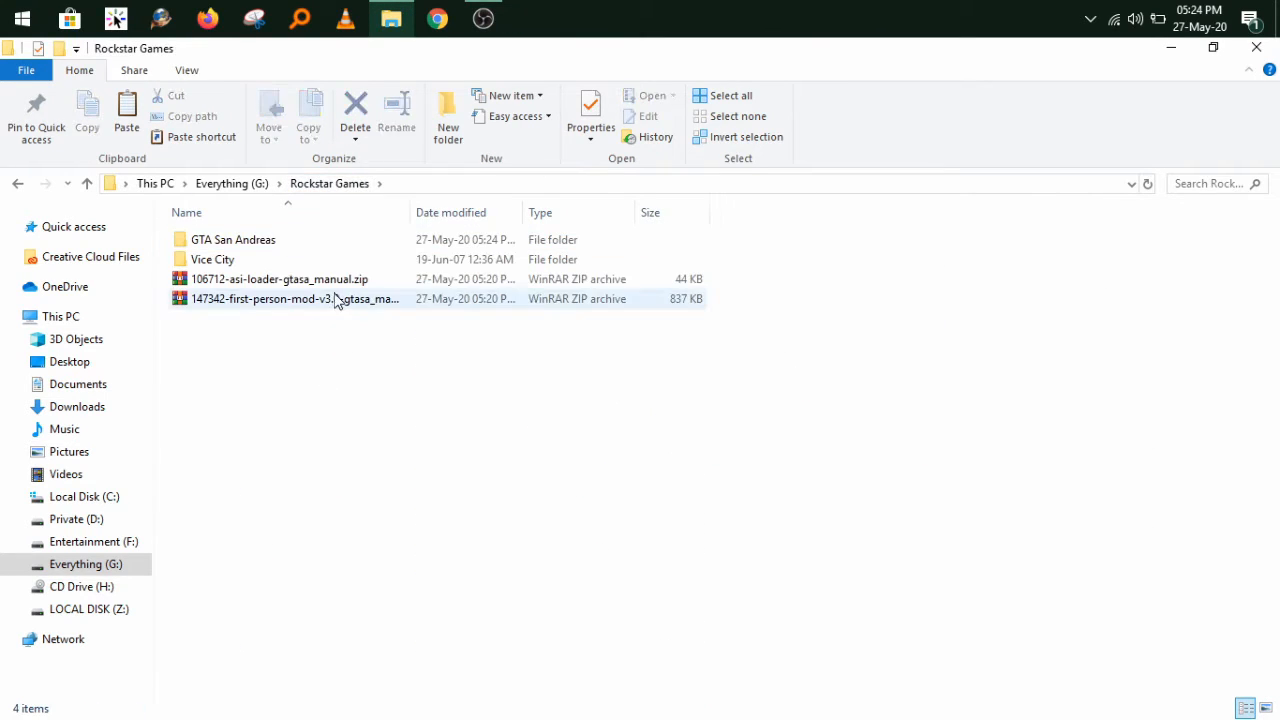
Drag FirstPerson.cfg, Hooks.asi, msvcr100d.dll and the rest from 'To copy to game folder' into GTA San Andreas.
{"action": "double_click", "coordinate": [294, 298]}
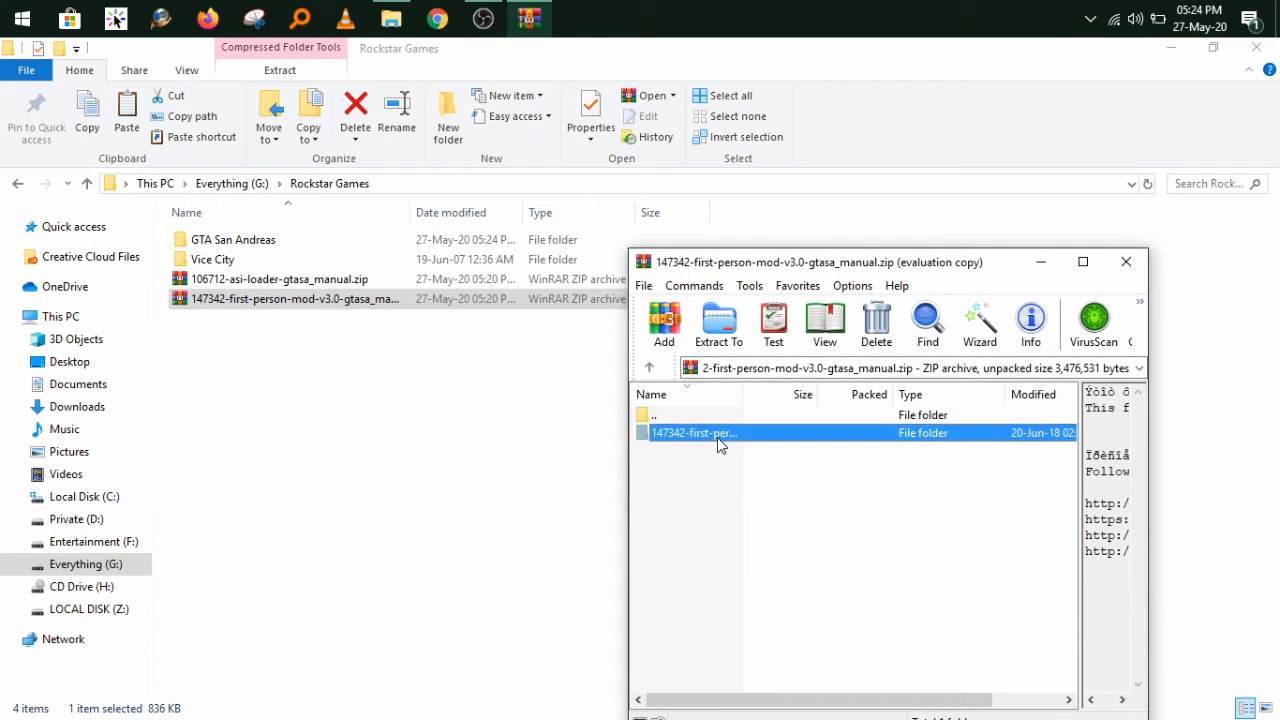
{"action": "double_click", "coordinate": [694, 432]}
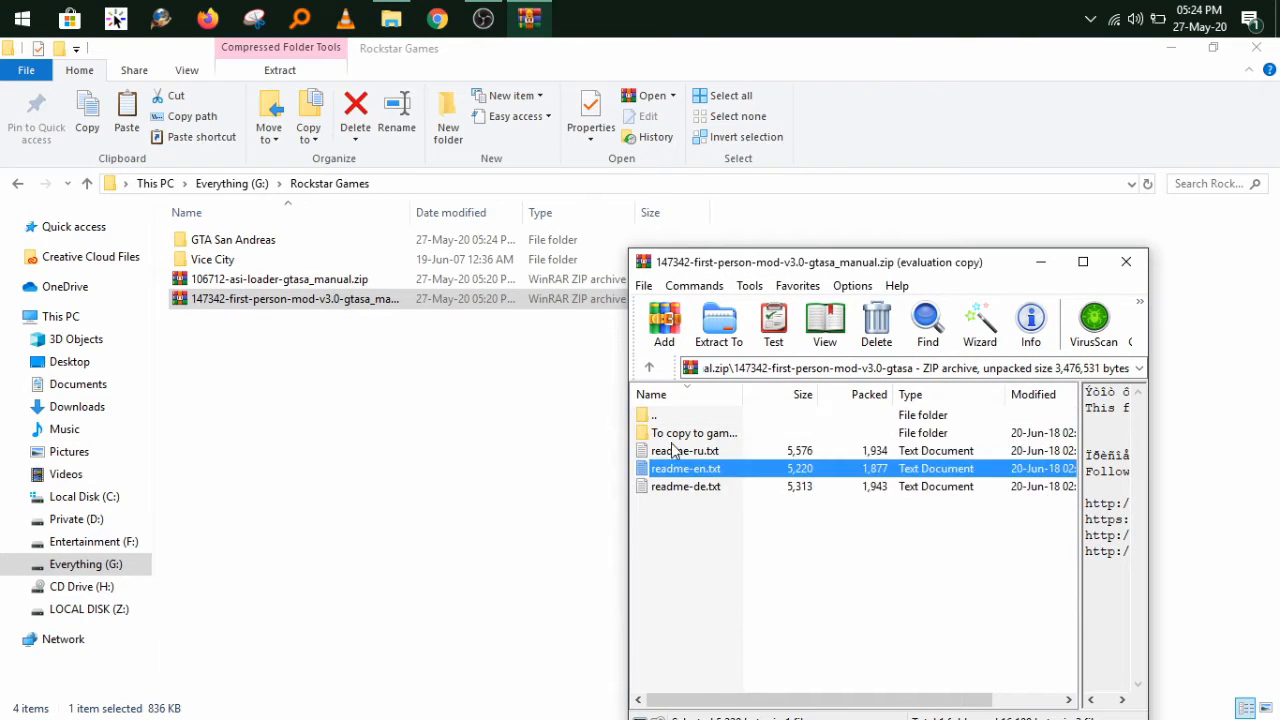
{"action": "double_click", "coordinate": [693, 432]}
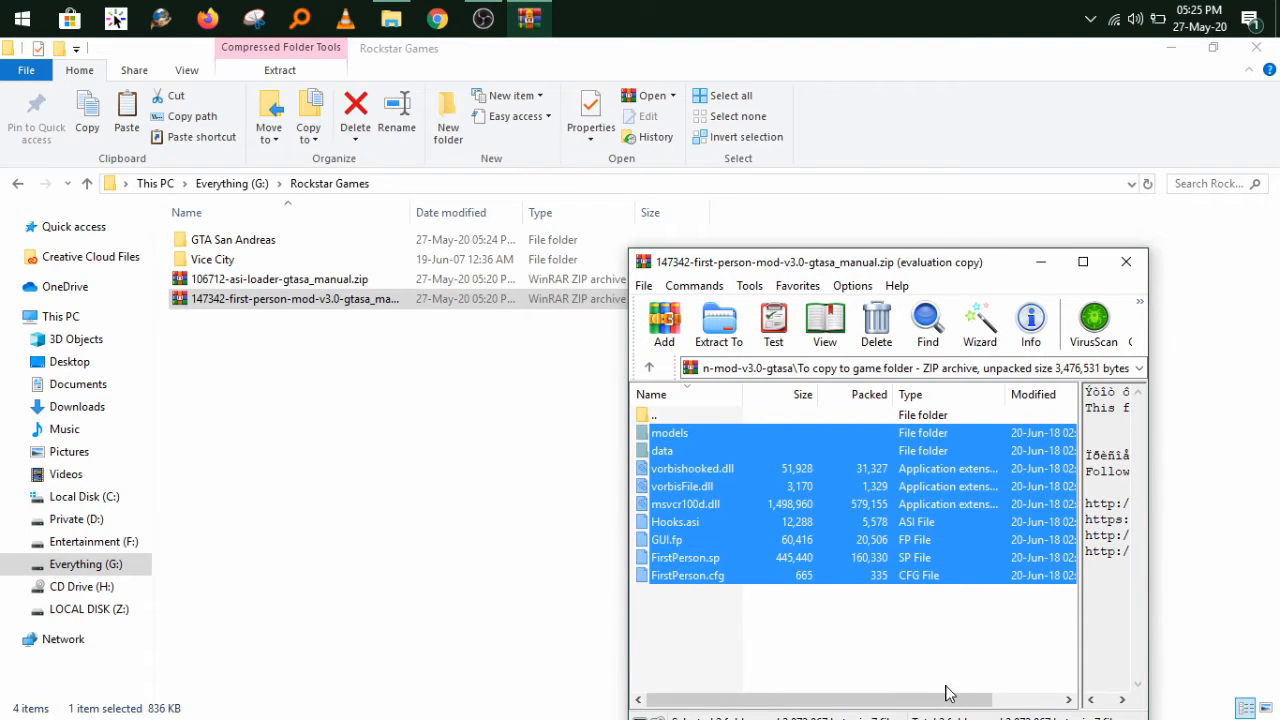
{"action": "mouse_move", "coordinate": [660, 480]}
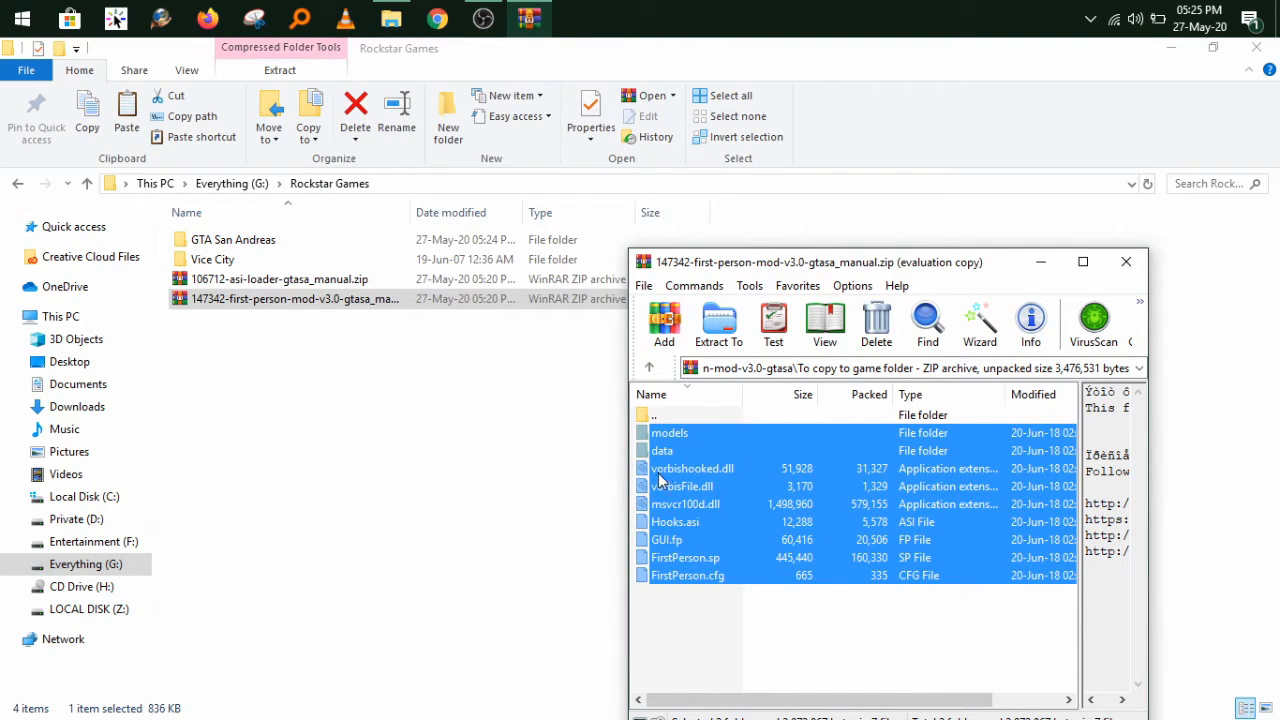
{"action": "right_click", "coordinate": [660, 480]}
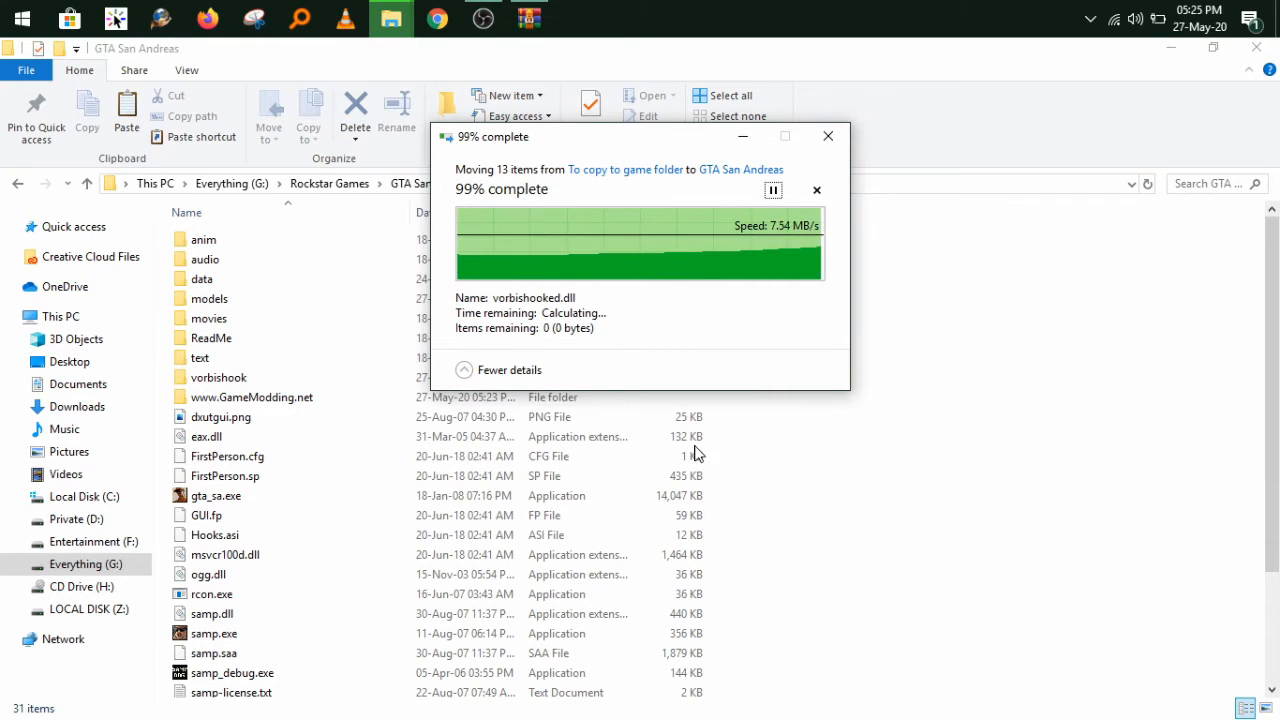
{"action": "mouse_move", "coordinate": [527, 448]}
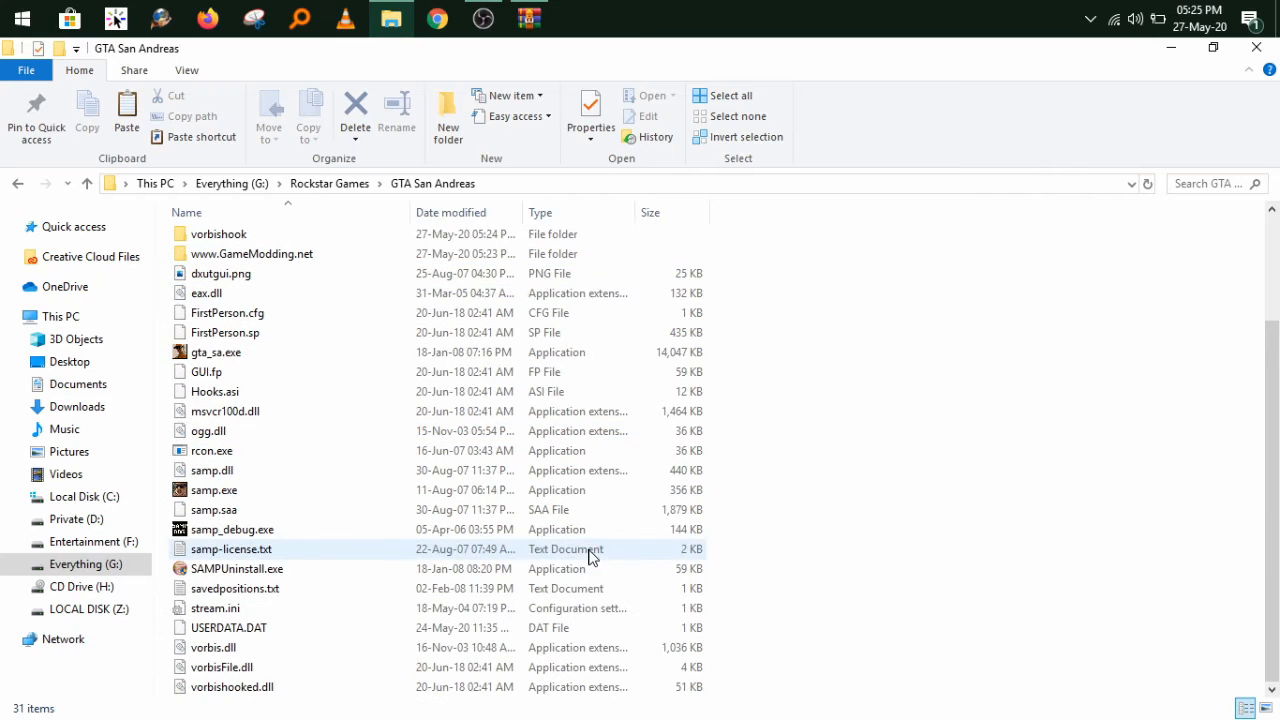
{"action": "left_click", "coordinate": [230, 529]}
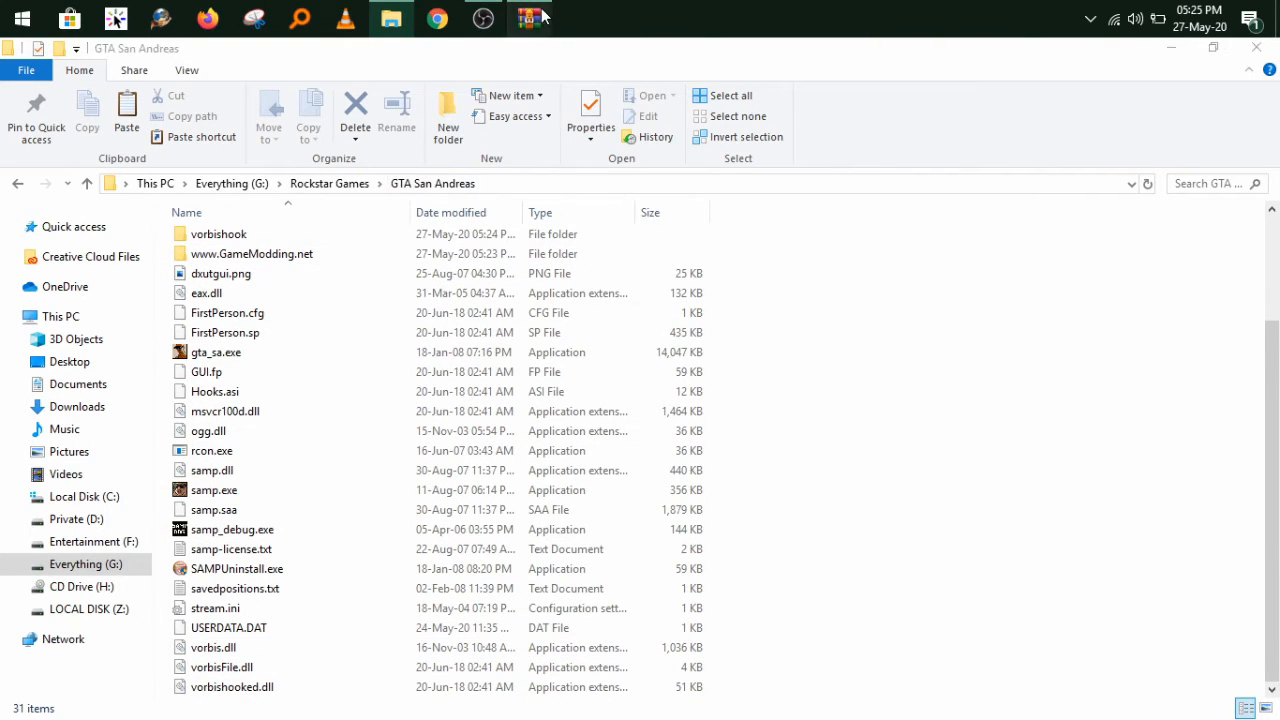
Dismiss the WinRAR window and launch gta_sa.exe from the GTA San Andreas folder.
{"action": "left_click", "coordinate": [216, 352]}
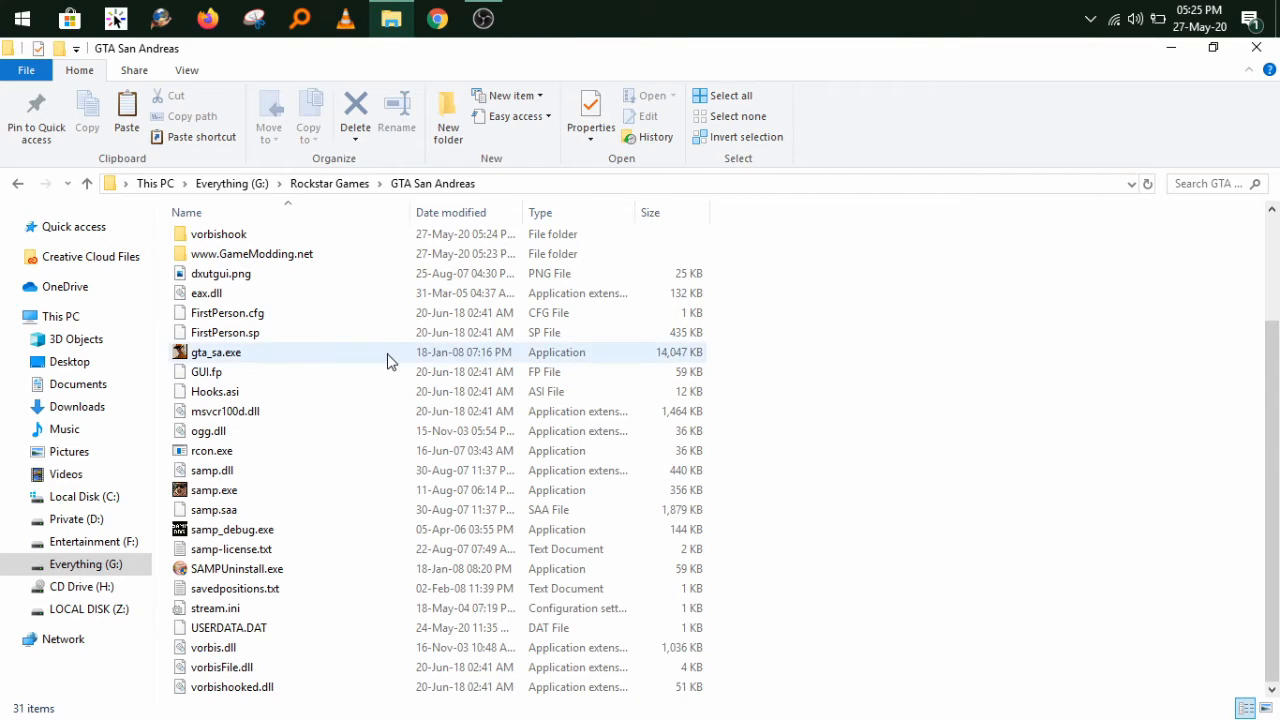
{"action": "left_click", "coordinate": [215, 352]}
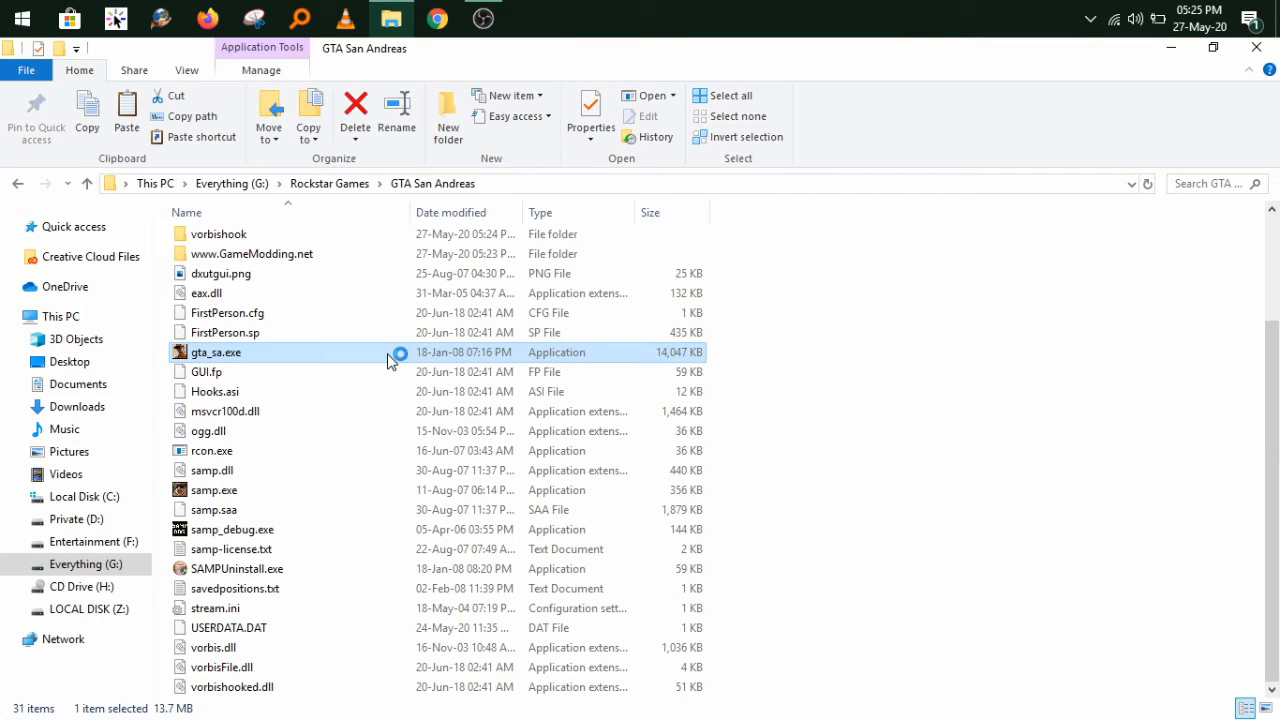
{"action": "double_click", "coordinate": [215, 352]}
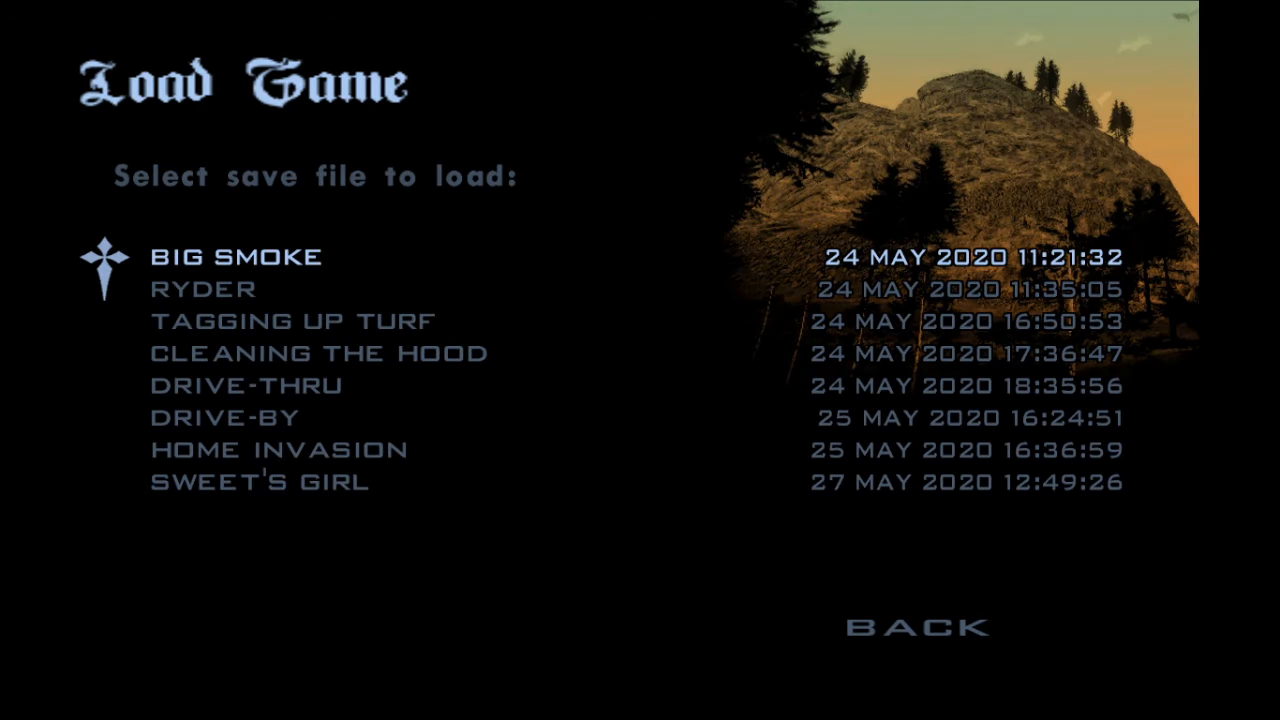
Load the BIG SMOKE save from the Load Game screen.
{"action": "left_click", "coordinate": [237, 256]}
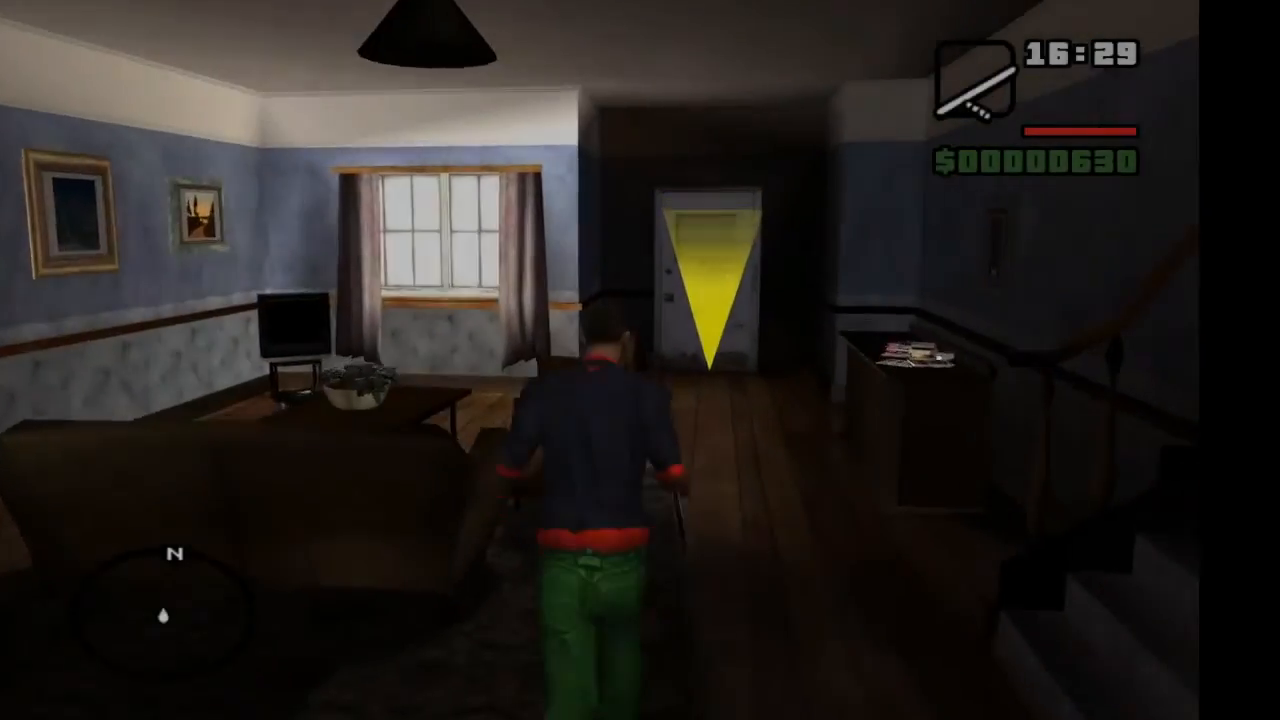